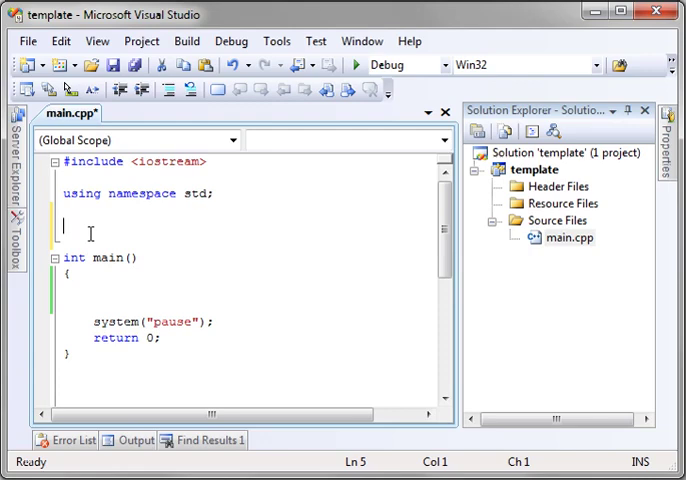
Define class fridge with a public int Temp member
text(class)
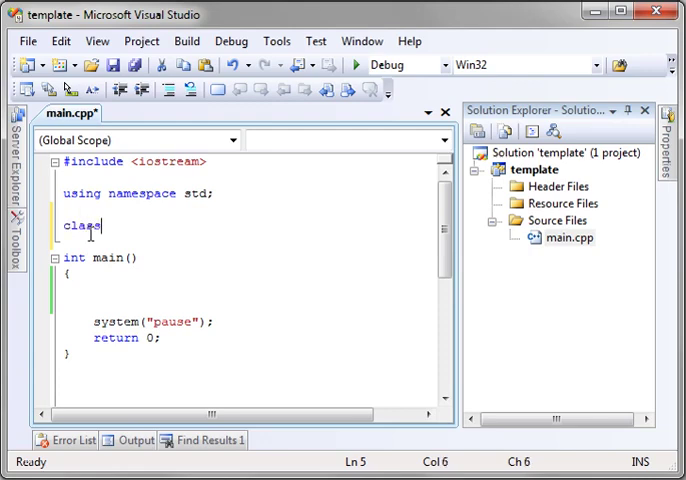
text(fridge)
text(};)
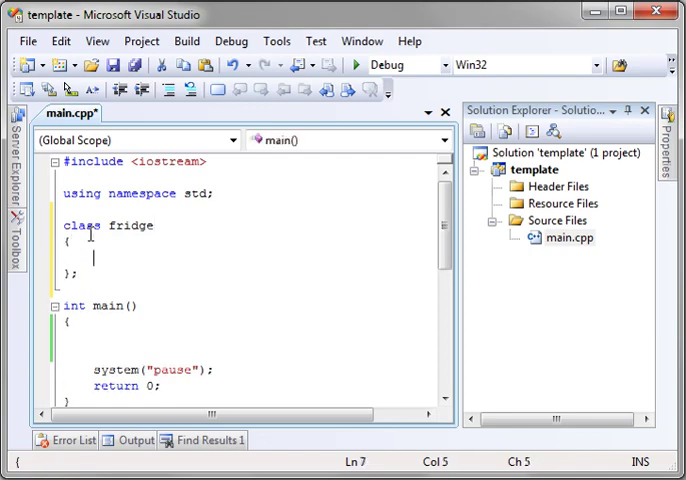
text(public)
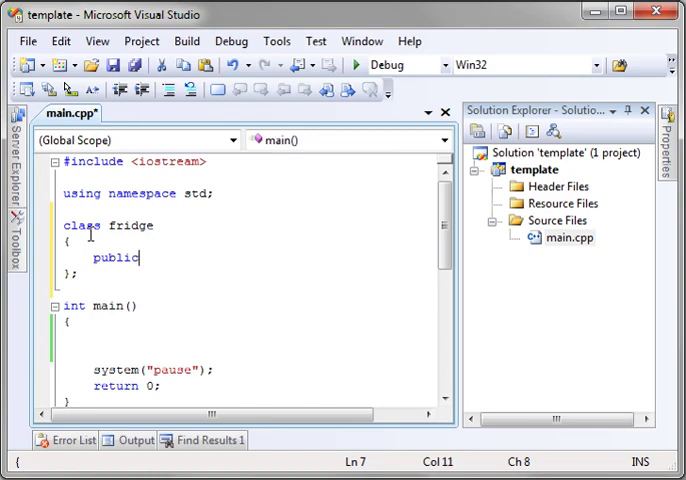
text(:)
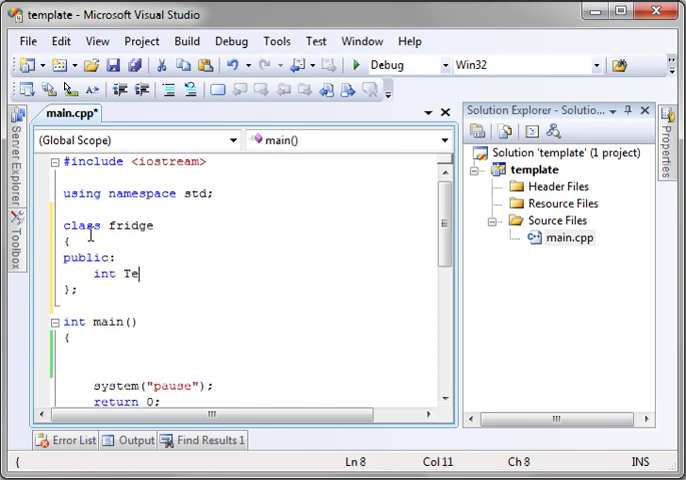
text(mp;)
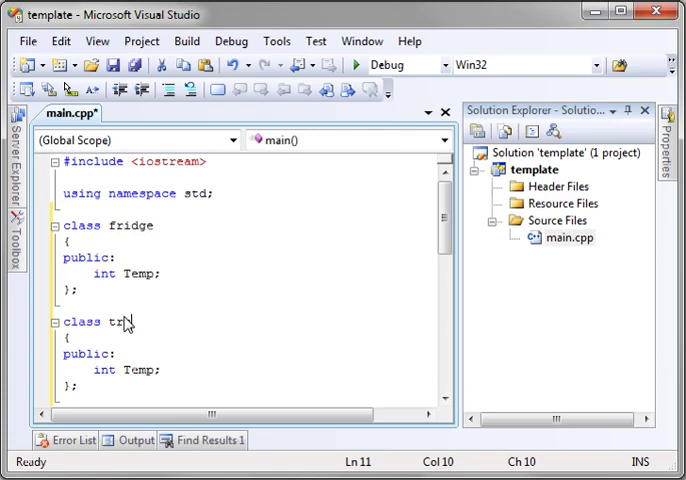
Turn the copied class into truck with a public int Speed member and save main.cpp
double_click(132, 368)
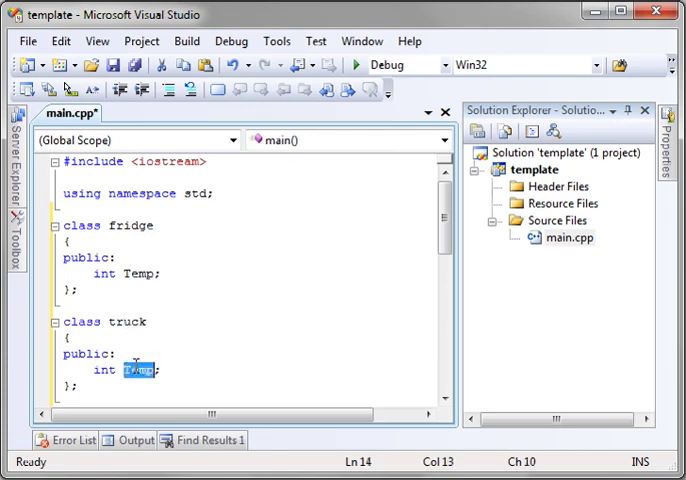
text(Speed)
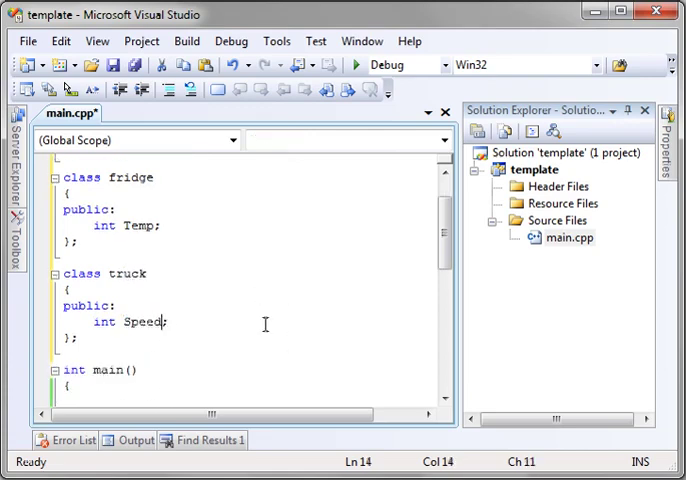
key(ctrl+s)
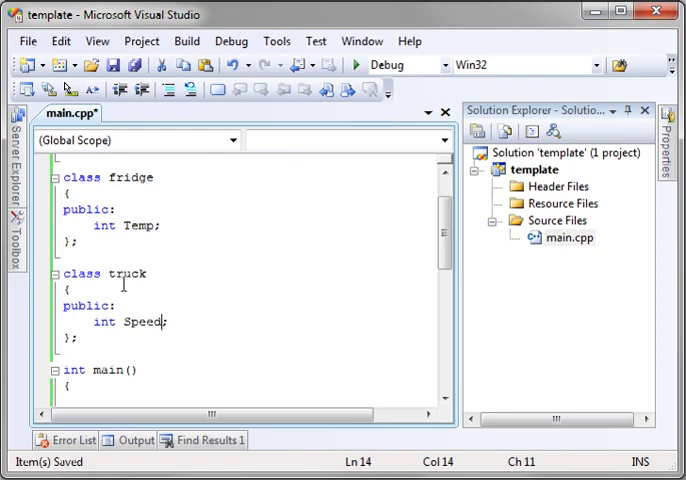
key(ctrl+s)
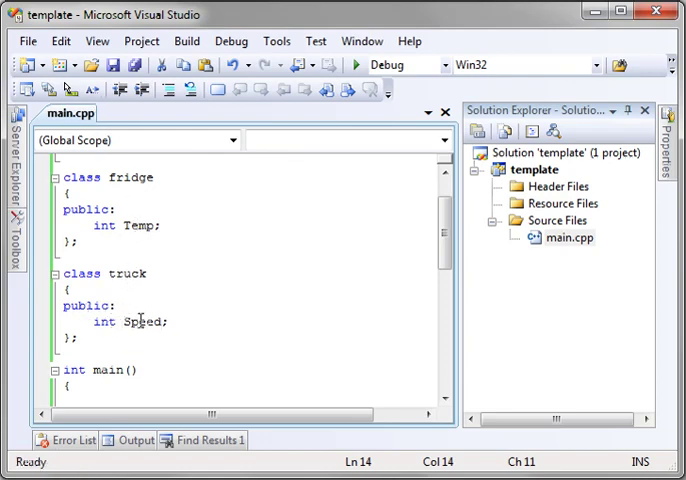
mouse_move(122, 176)
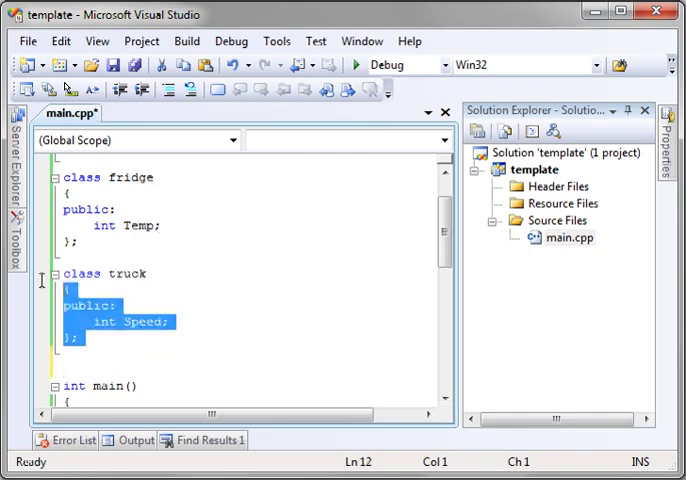
Paste a class copy renamed freezertruck and remove its int Speed member
click(96, 368)
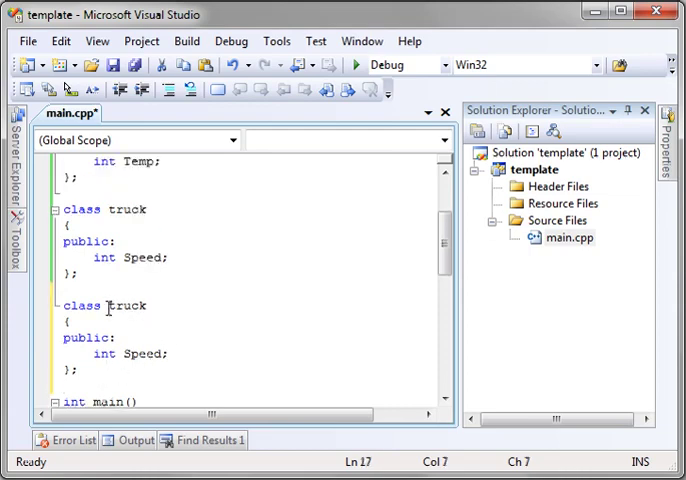
text(frfez)
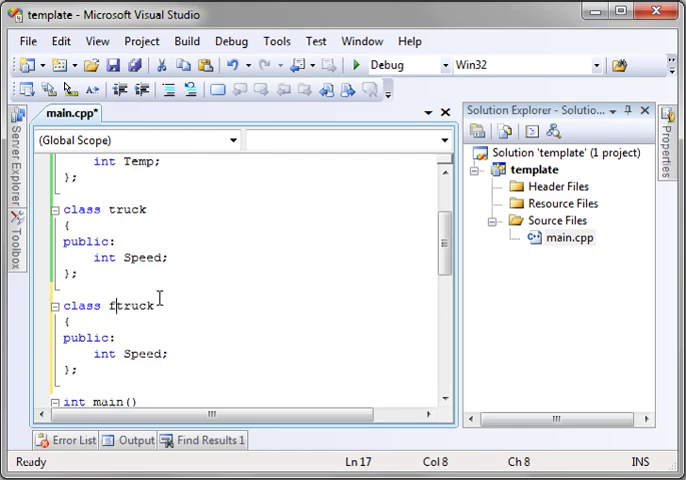
text(ree)
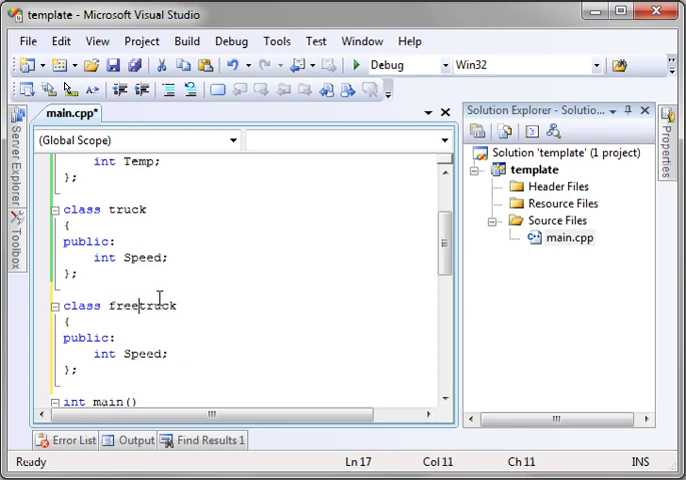
text(zer)
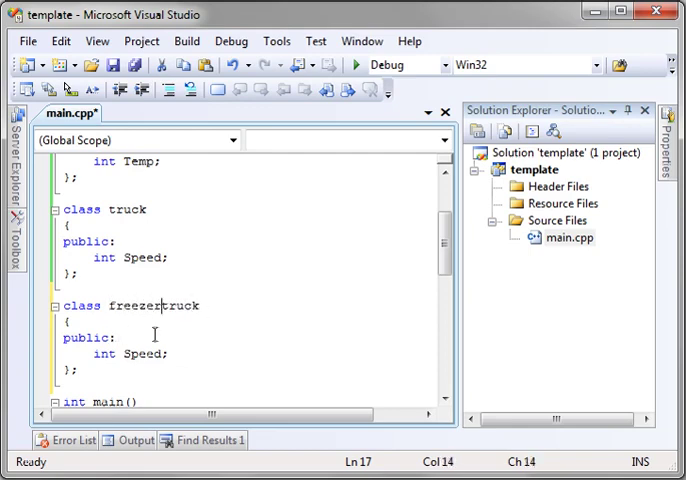
triple_click(130, 354)
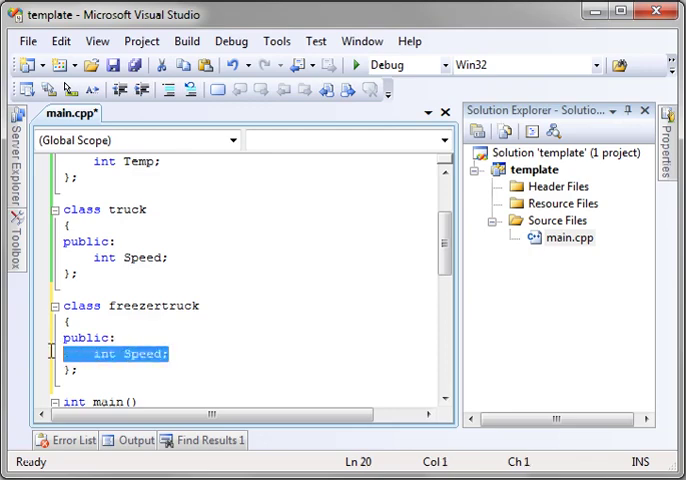
key(Delete)
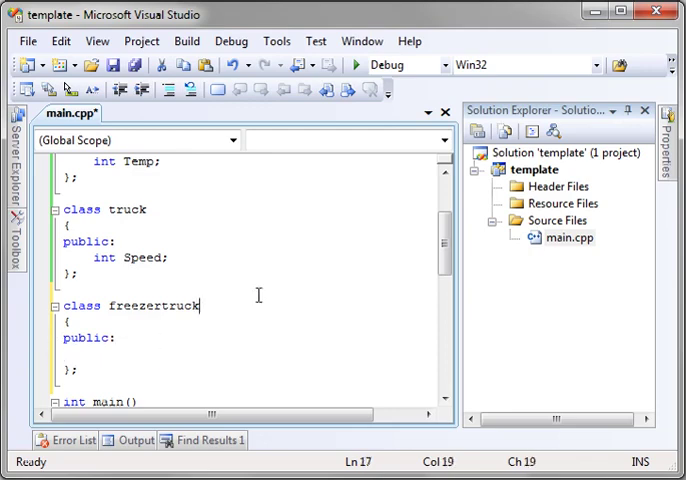
Make freezertruck inherit ': public truck, public fridge' and save
text(: pub)
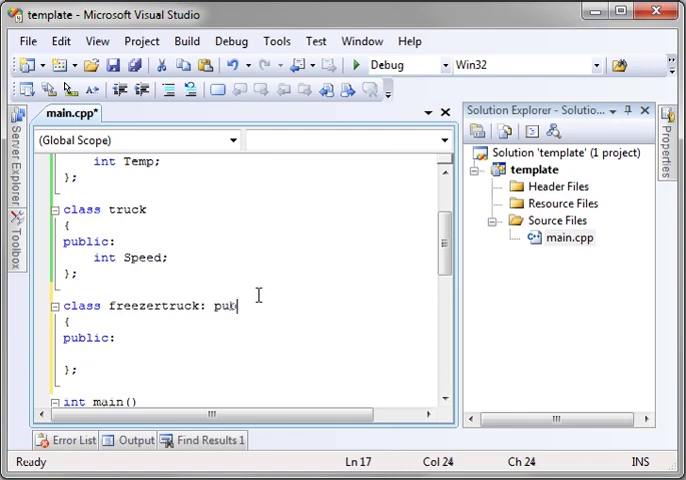
text(luc tr)
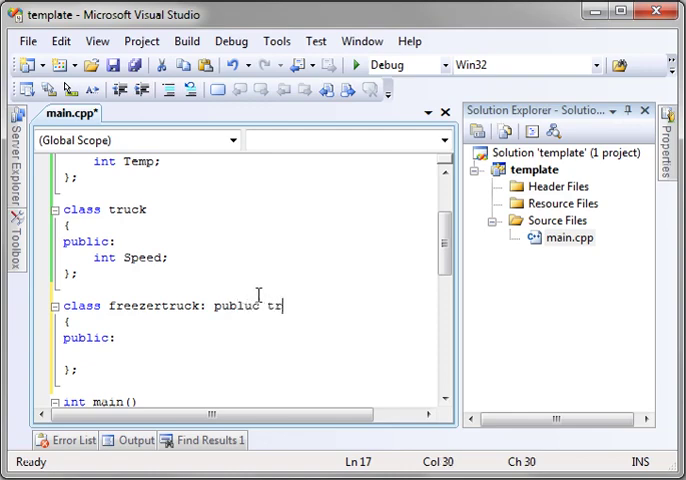
text(uck)
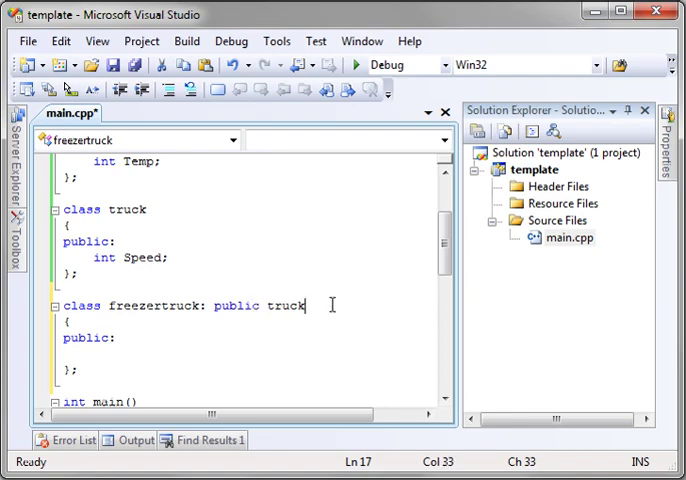
text(, public)
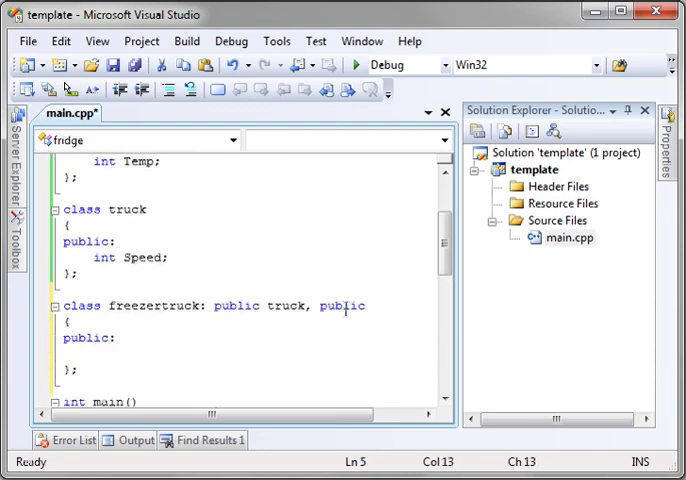
text(fridge)
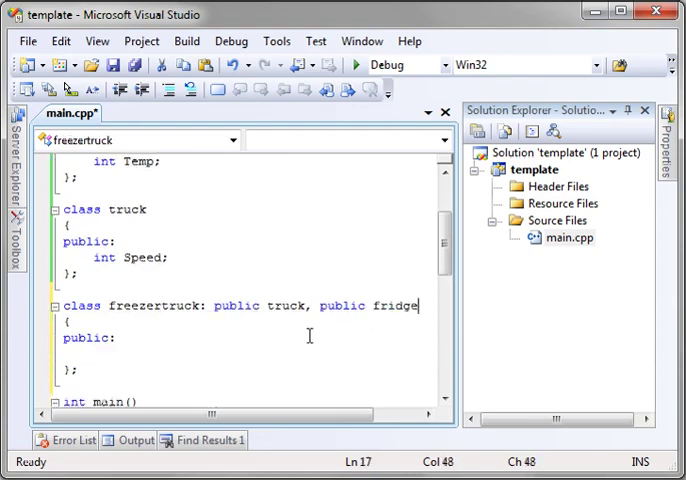
key(ctrl+s)
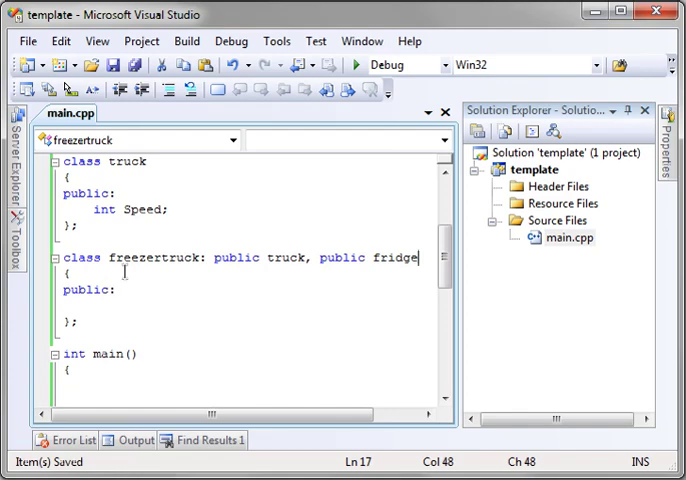
double_click(148, 256)
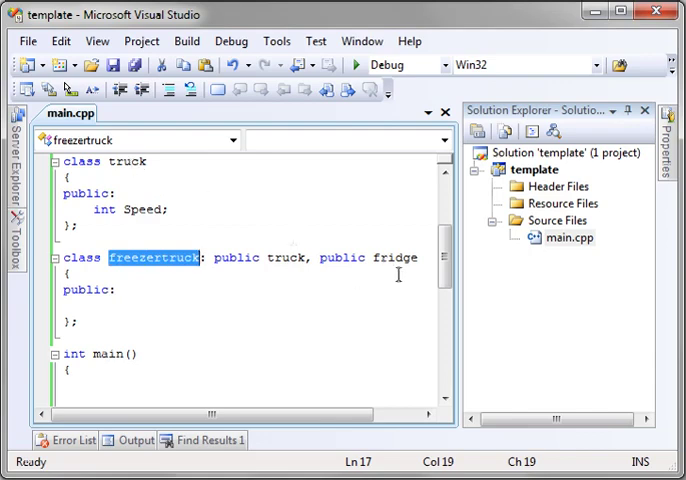
Declare freezertruck mTruck; in main and review the inherited Speed and Temp members
scroll(up, 3)
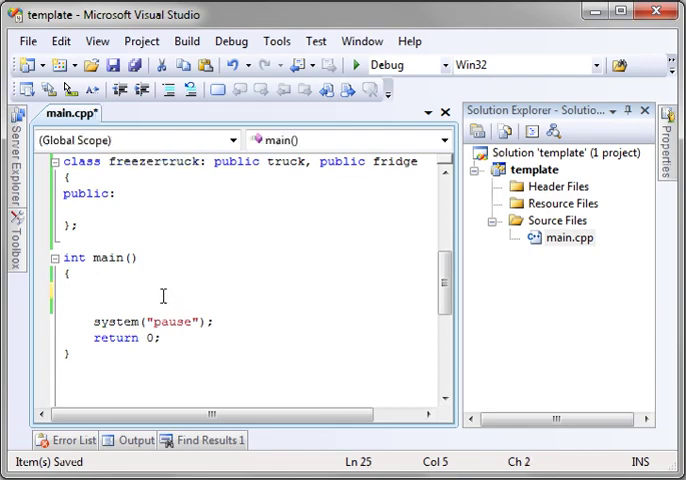
text(freezertruck)
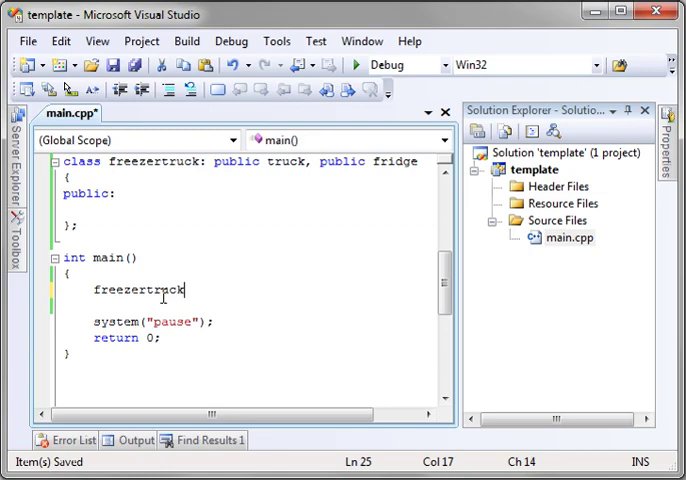
text(mTr)
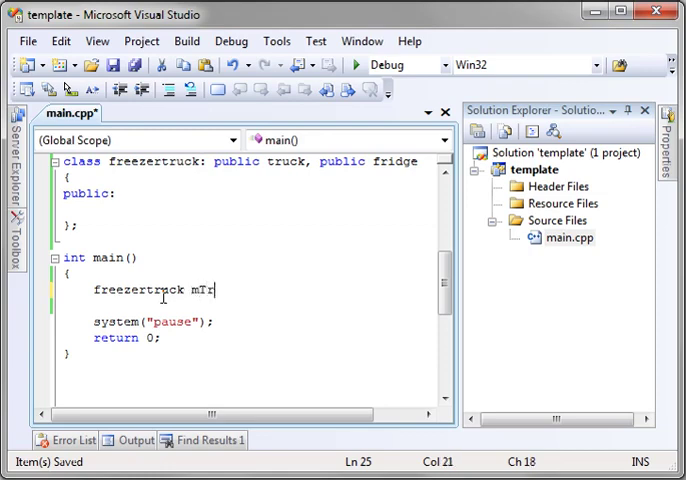
text(uck;)
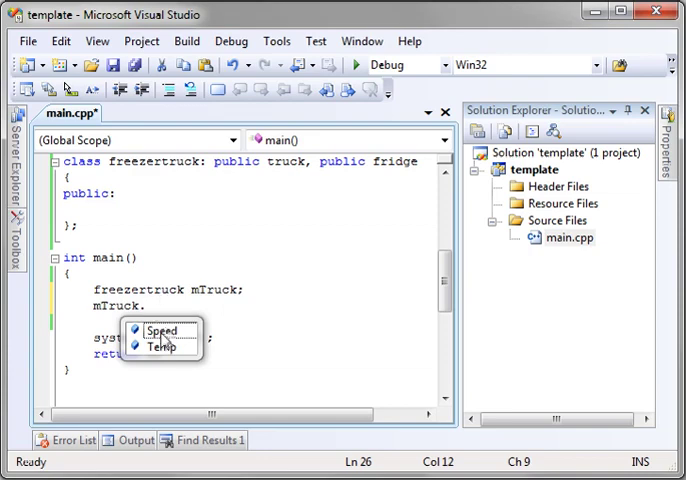
mouse_move(162, 348)
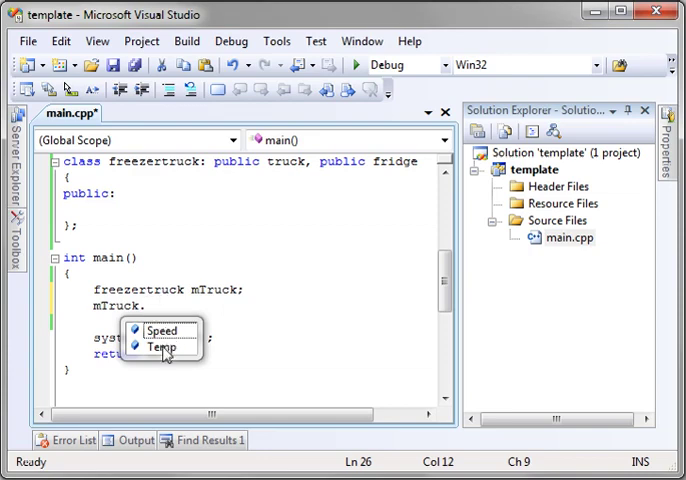
mouse_move(160, 330)
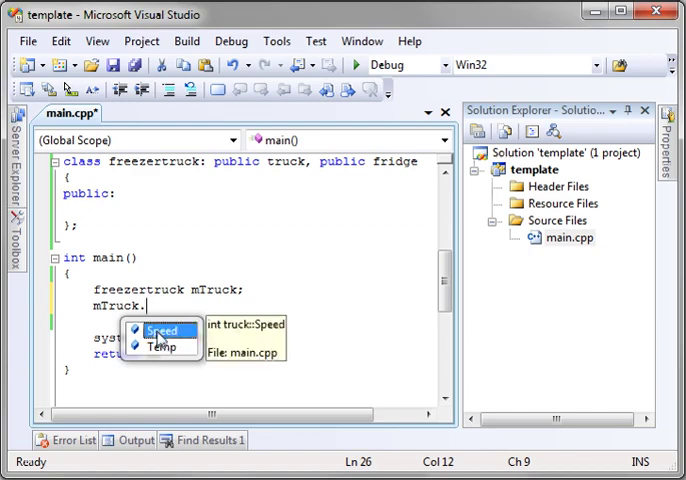
mouse_move(160, 348)
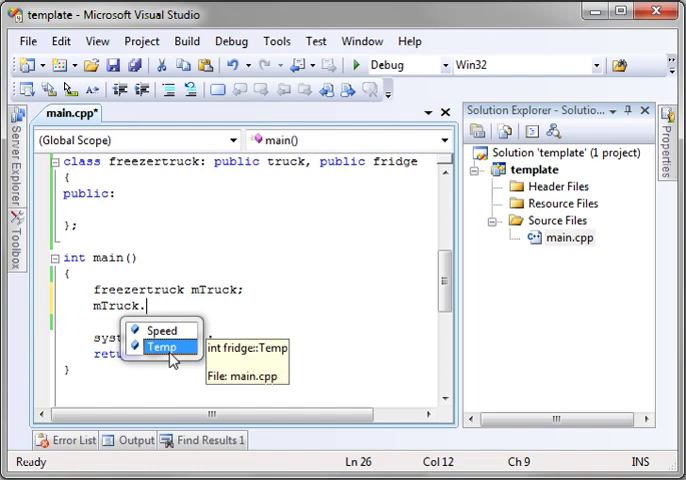
mouse_move(268, 360)
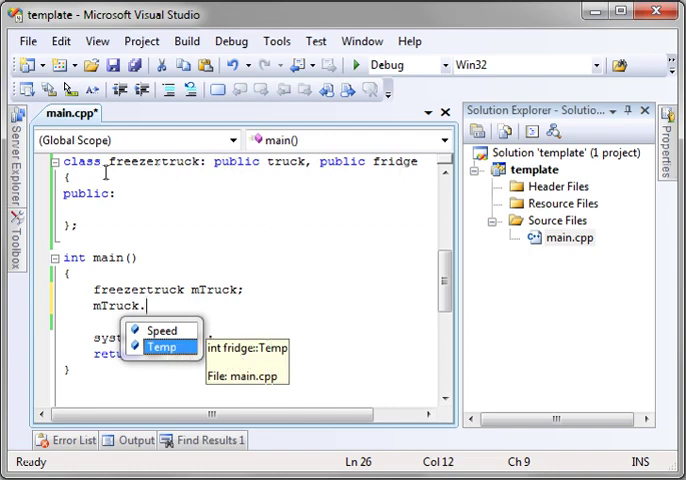
mouse_move(156, 304)
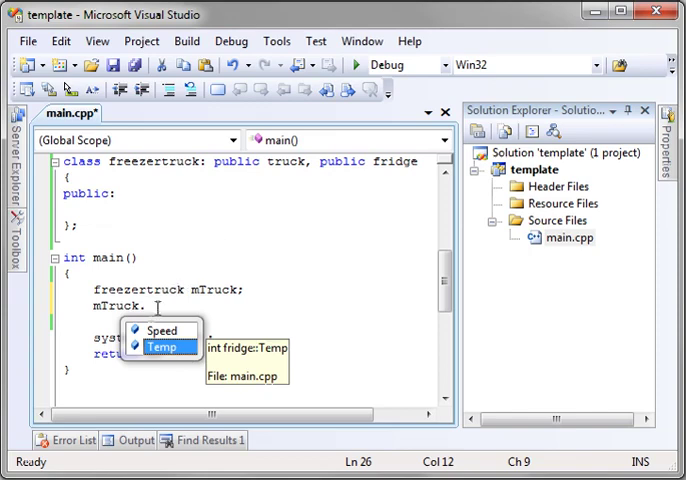
mouse_move(168, 200)
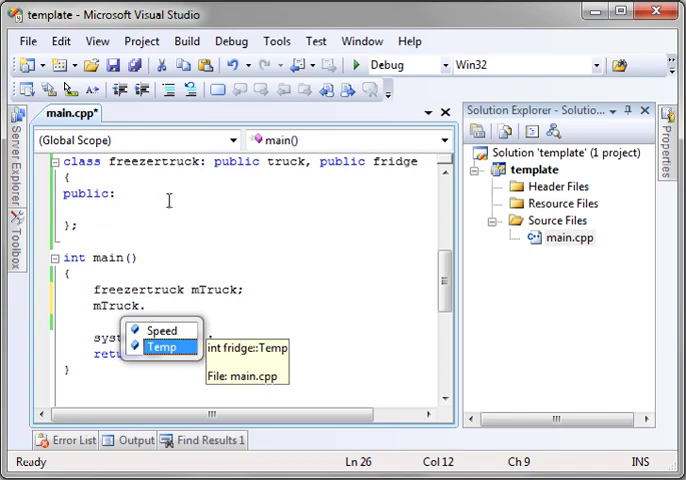
mouse_move(284, 216)
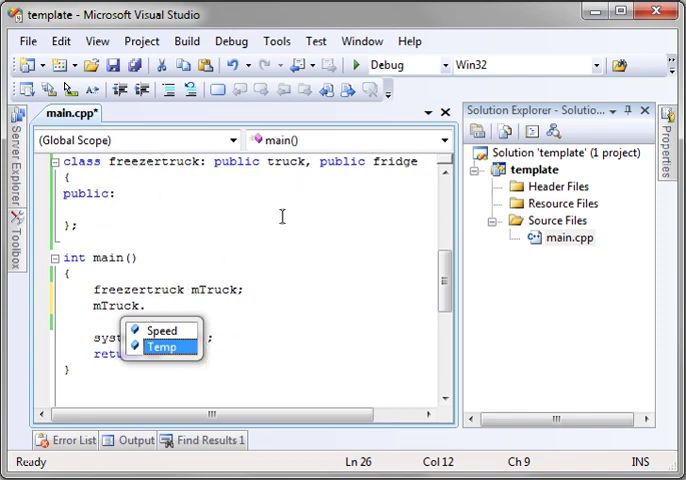
mouse_move(268, 302)
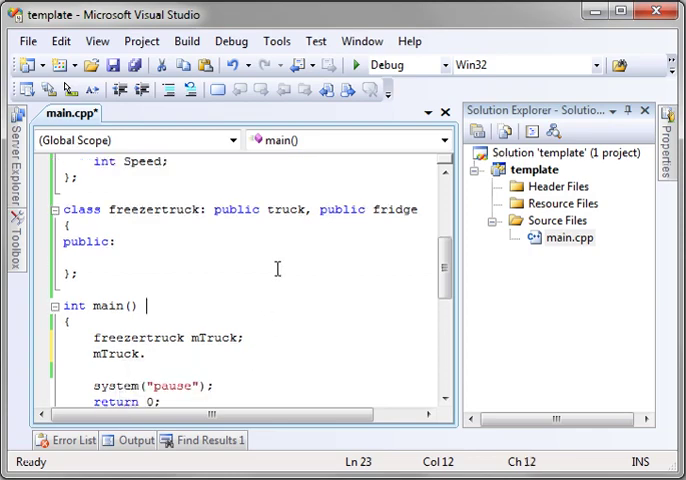
scroll(up, 3)
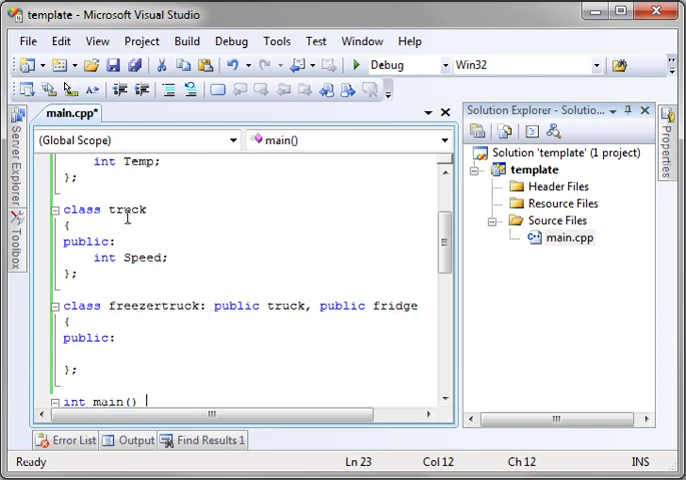
mouse_move(156, 184)
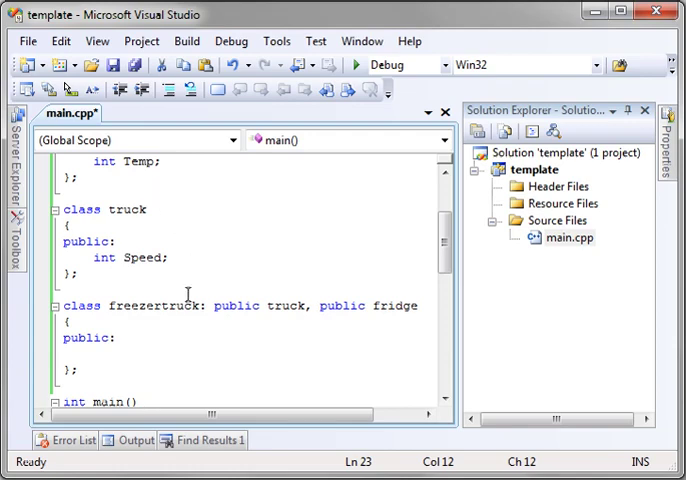
scroll(down, 3)
text(mTruck)
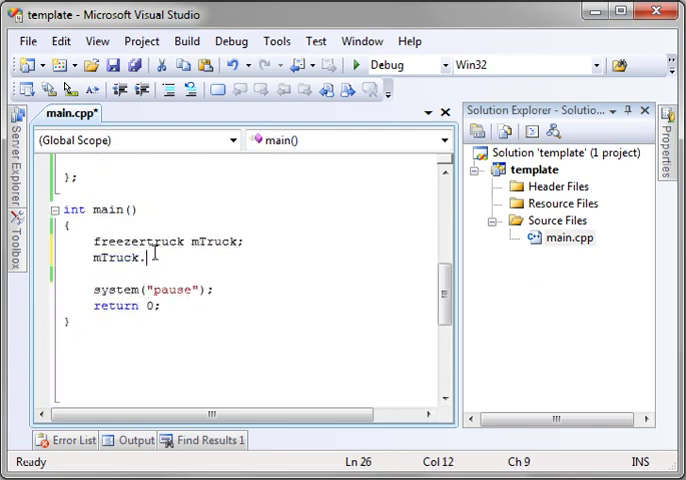
Assign mTruck.Speed = 100 and Temp = 20, then cout both values with endl
text(.Temp = 20;)
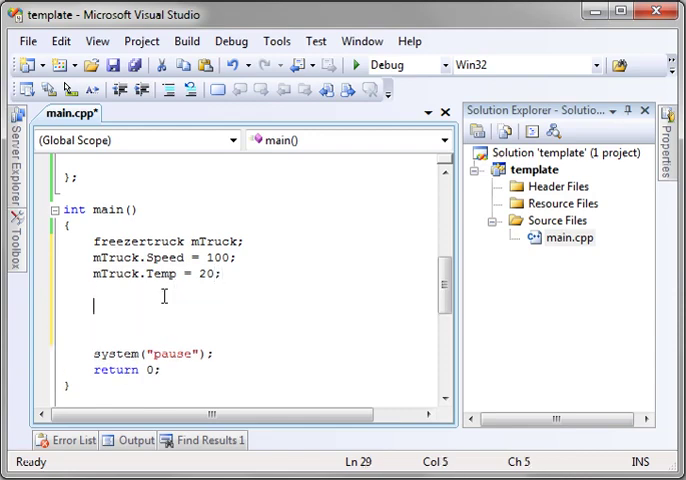
text(cout <<)
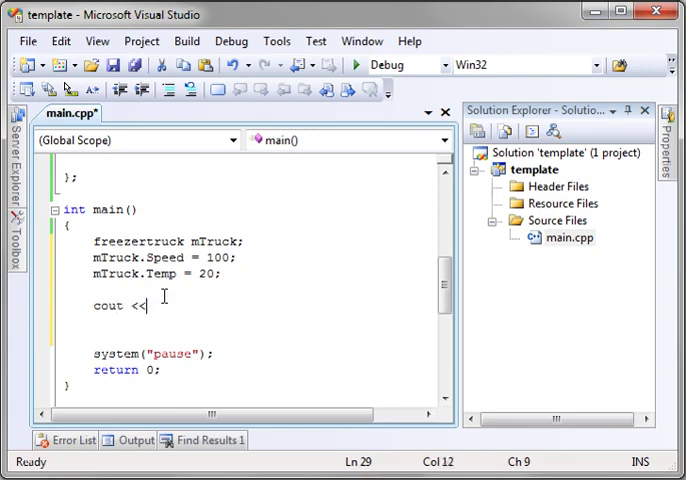
text(mTruck)
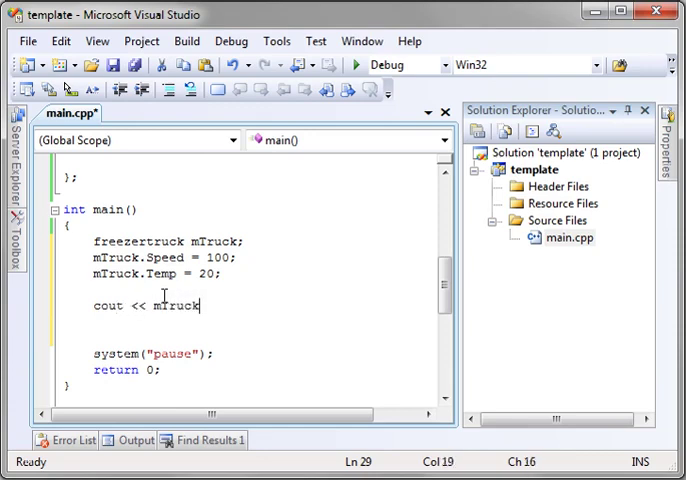
text(.Speed <<)
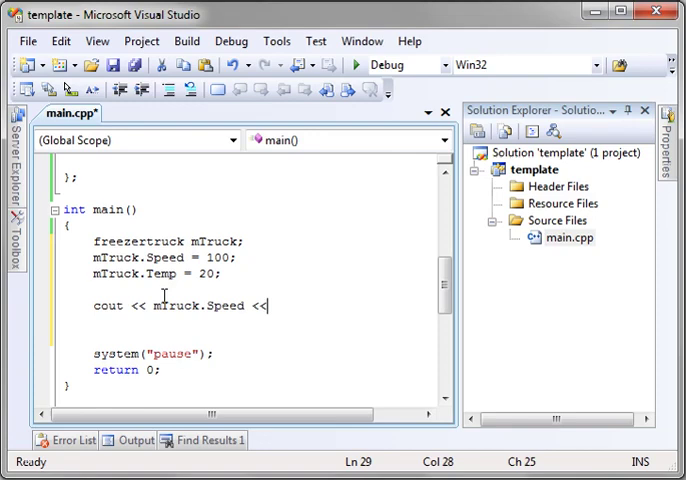
text(endl;)
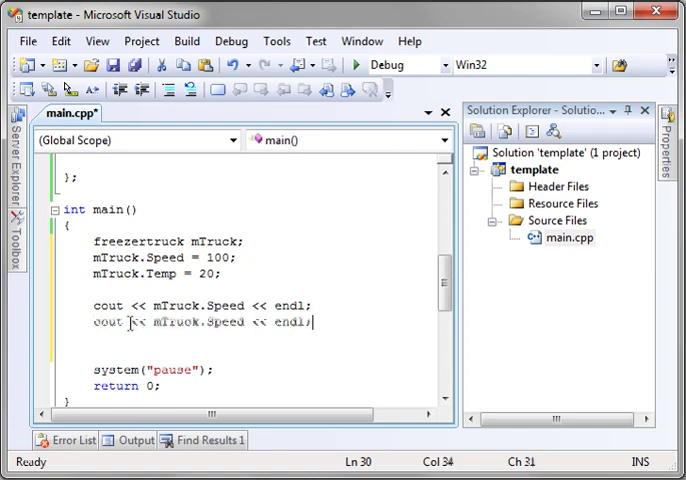
text(.)
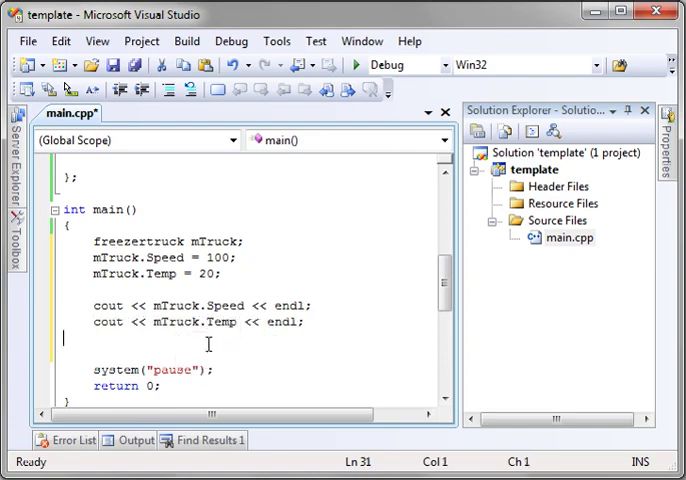
scroll(up, 3)
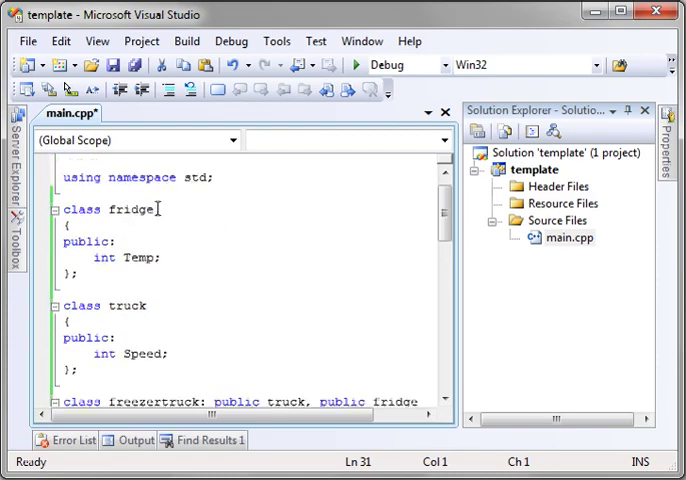
Highlight both public inheritance keywords on freezertruck and save main.cpp
scroll(down, 3)
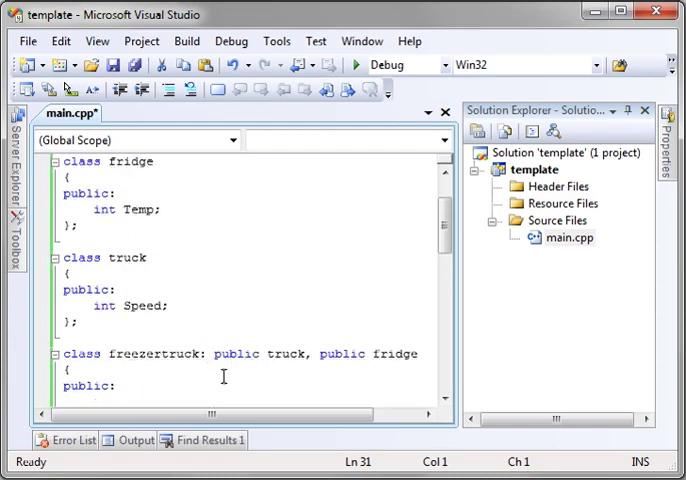
scroll(down, 3)
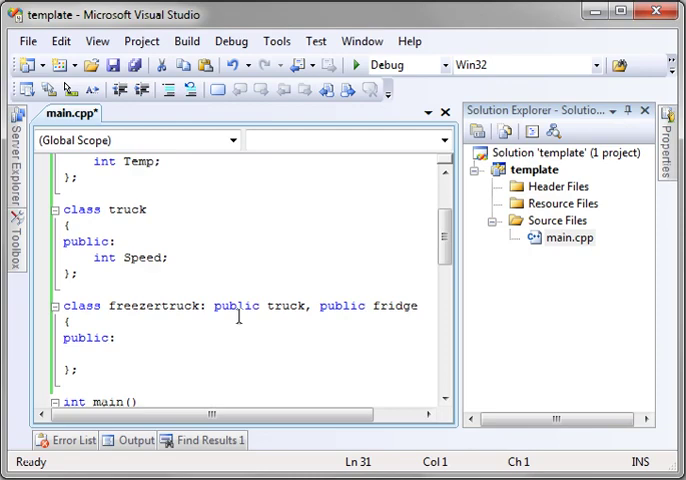
double_click(236, 208)
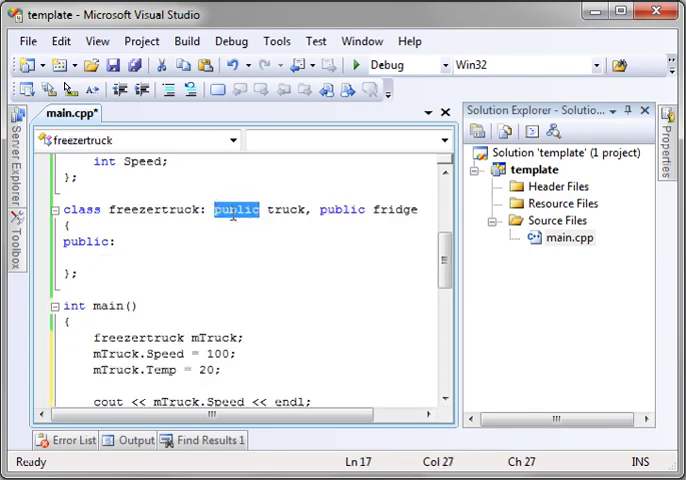
double_click(342, 210)
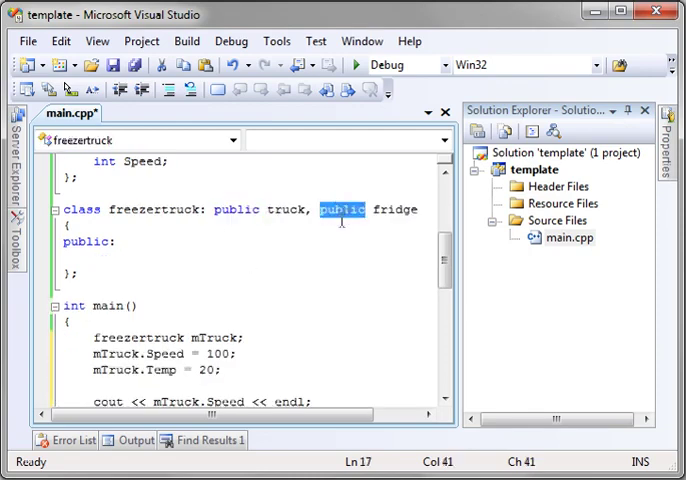
click(356, 64)
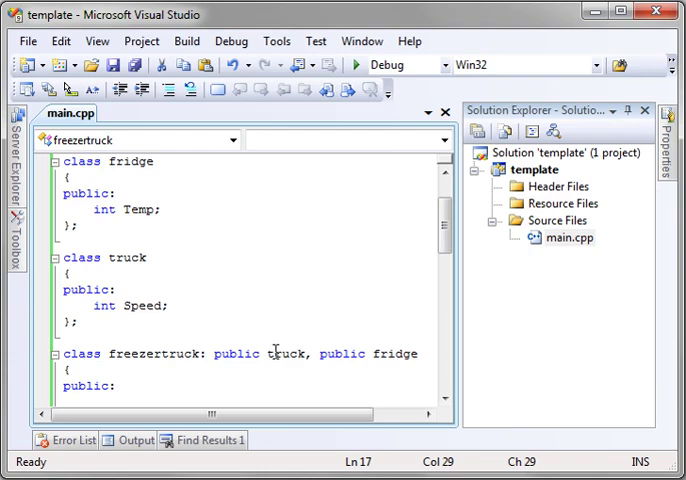
double_click(288, 352)
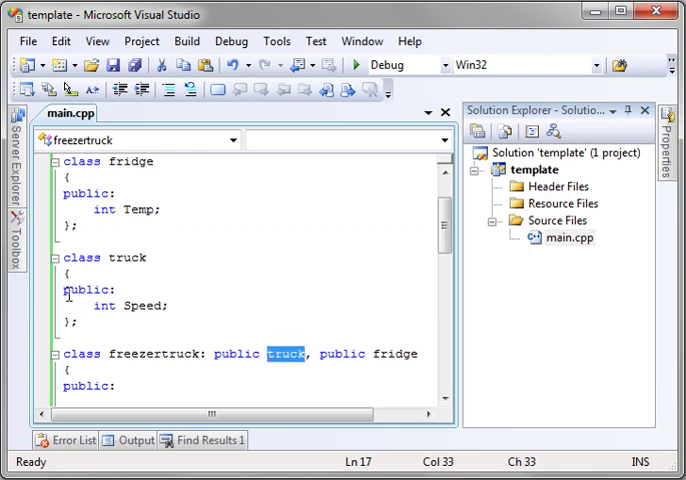
click(96, 272)
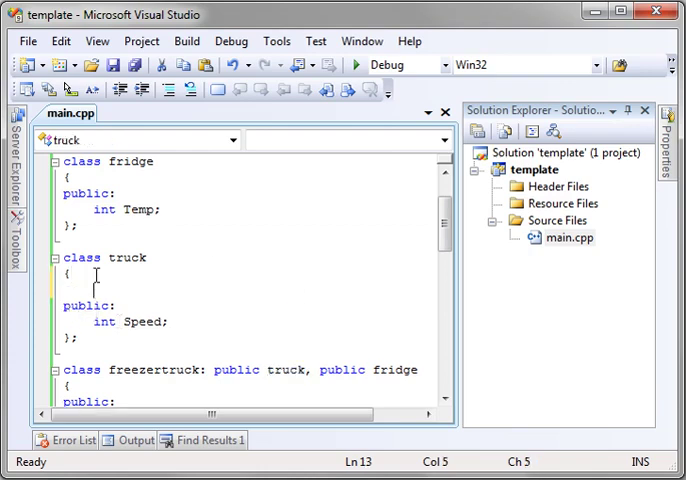
text(int)
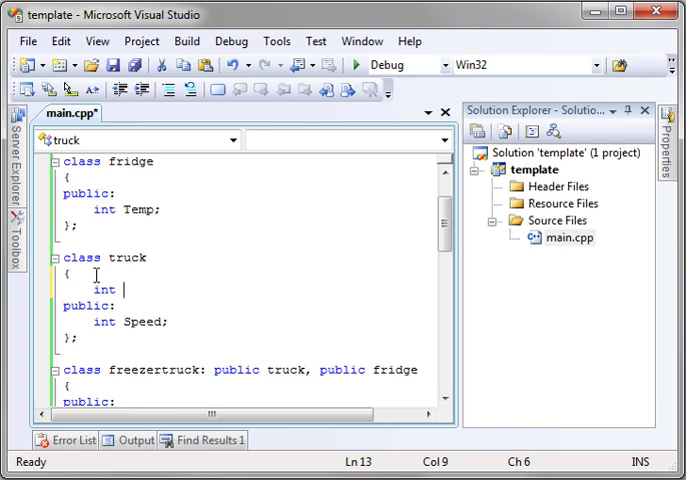
text(Gas;)
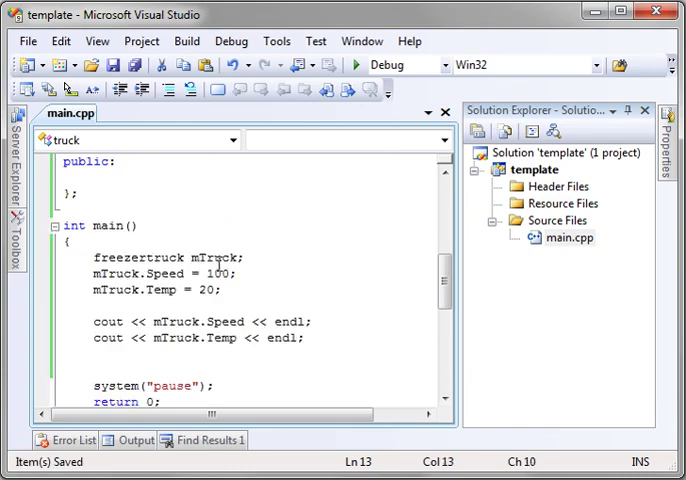
double_click(172, 224)
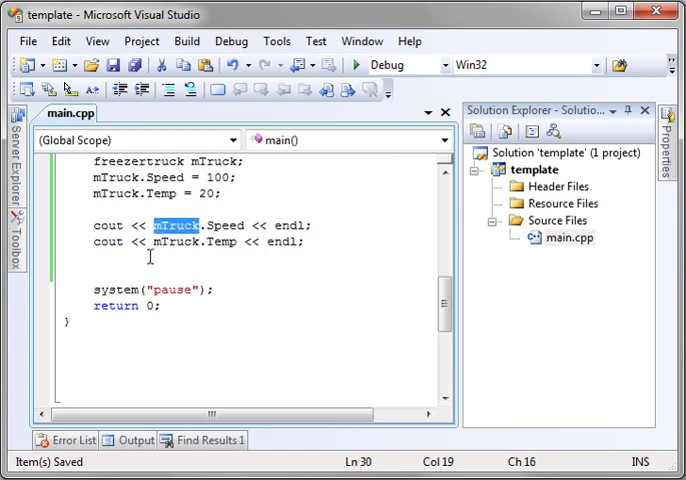
text(mTruck.)
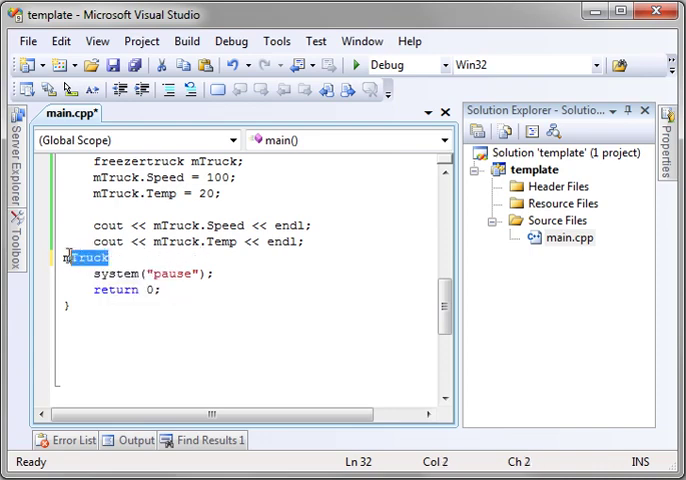
scroll(up, 3)
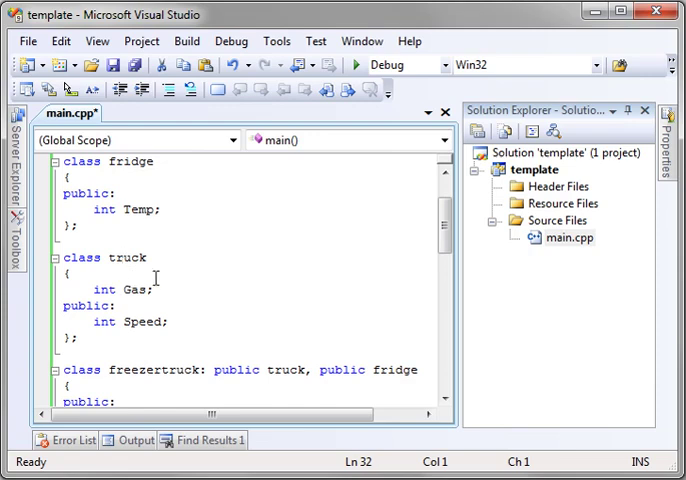
double_click(132, 290)
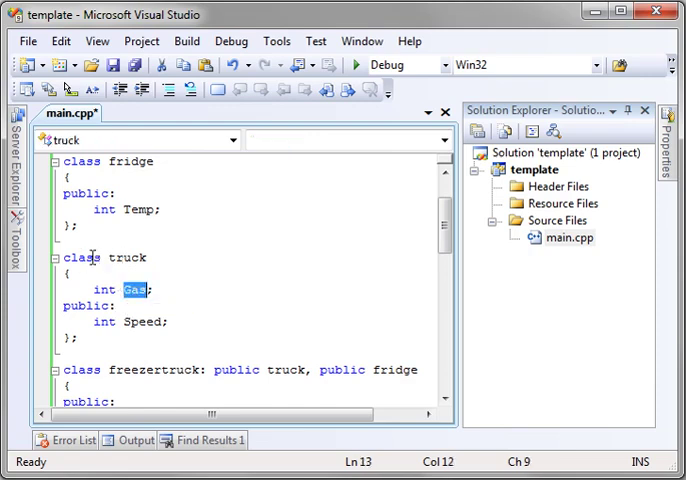
drag(60, 256, 78, 336)
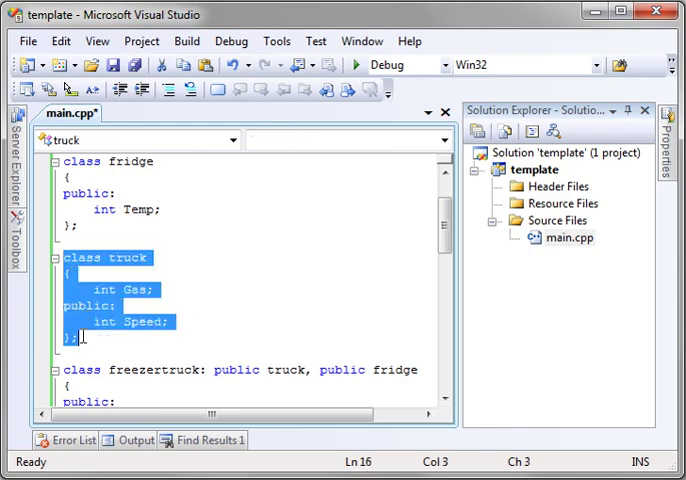
click(118, 288)
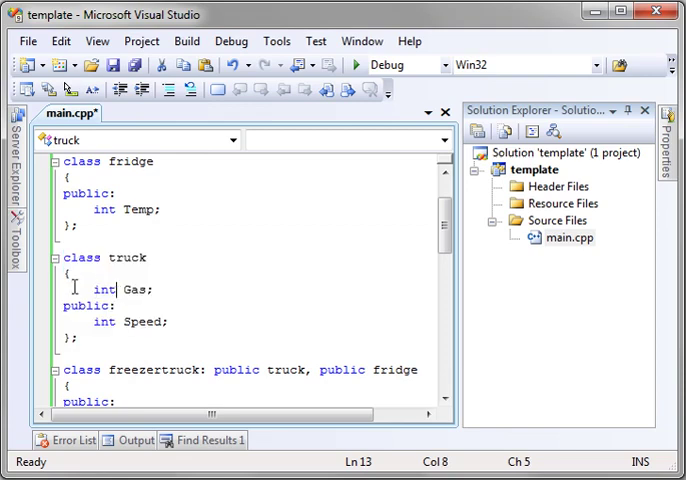
scroll(up, 3)
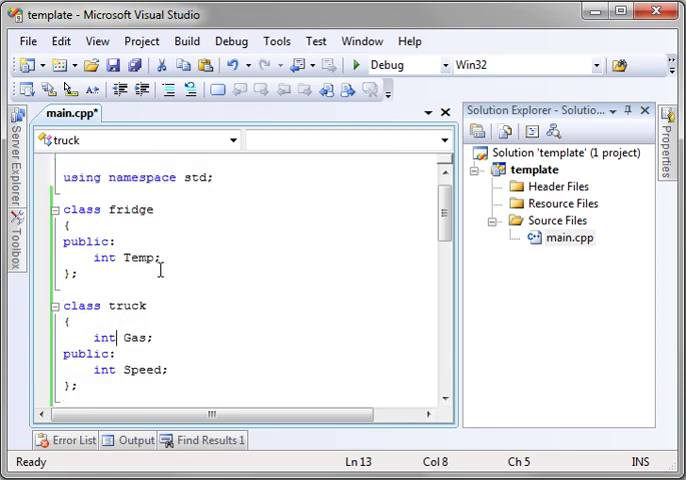
scroll(down, 3)
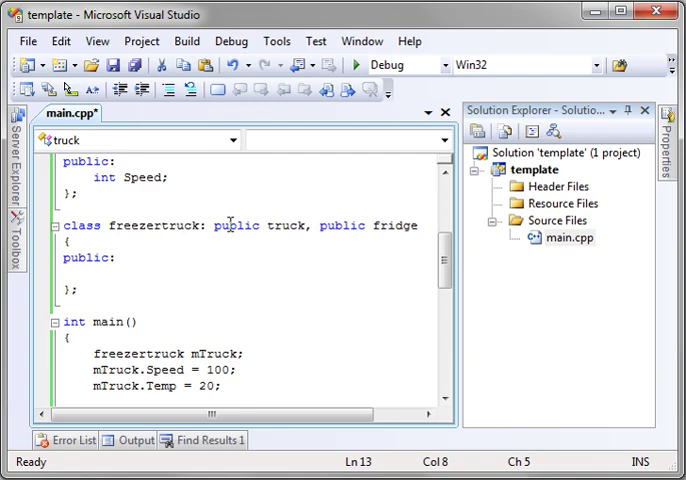
double_click(290, 322)
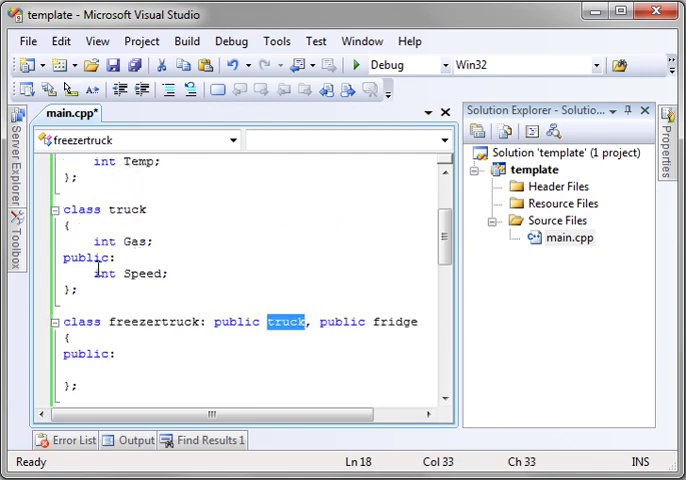
click(172, 272)
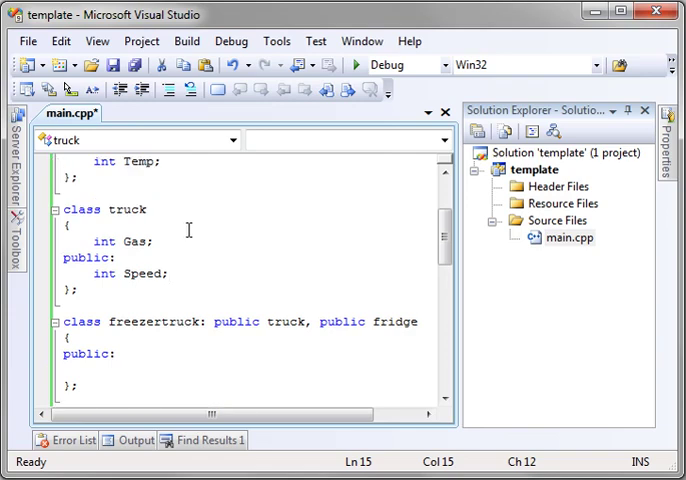
mouse_move(192, 272)
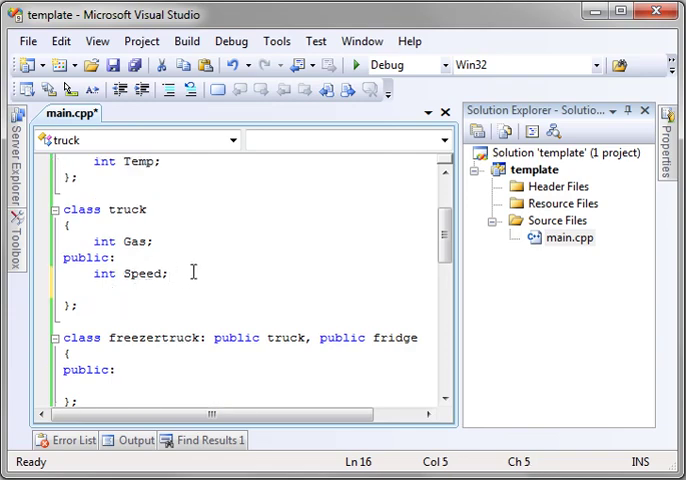
Add public void setGas(int mGas) { Gas = mGas; } to class truck
text(void set)
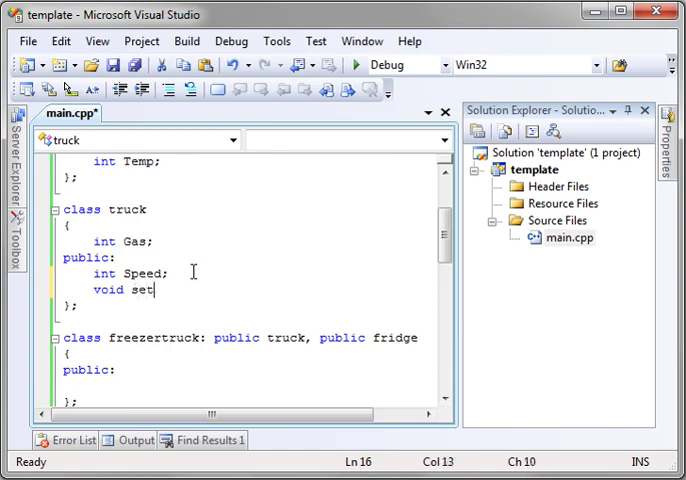
text(Gas()
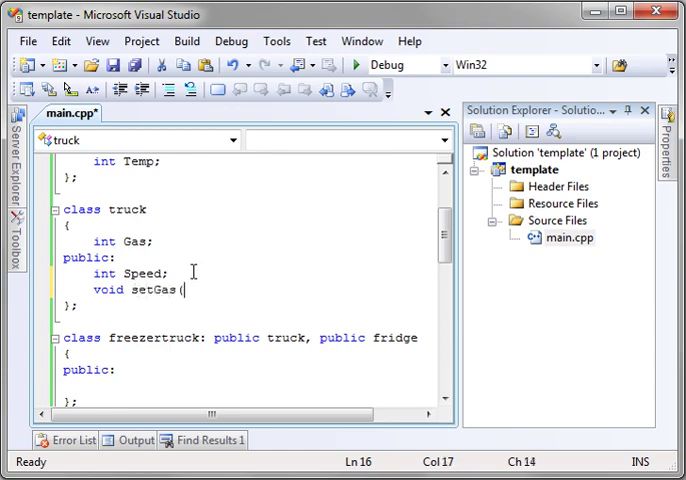
text(int mGas))
text({)
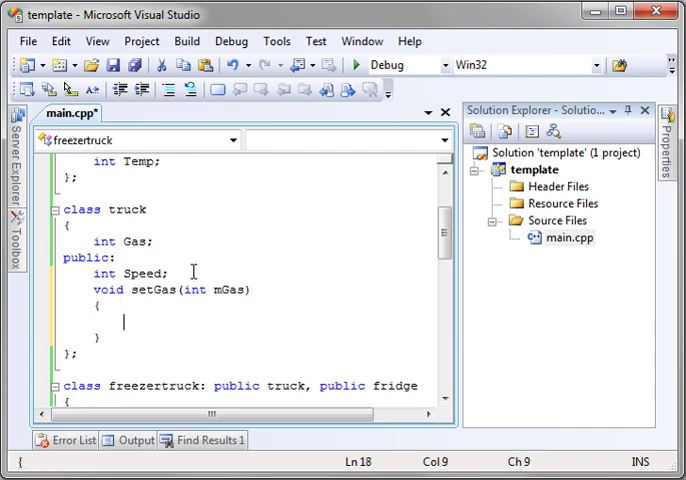
text(Gas)
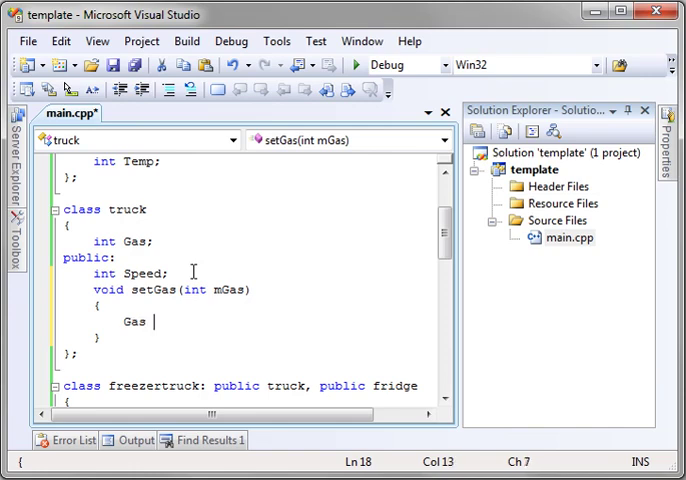
text(= mGa)
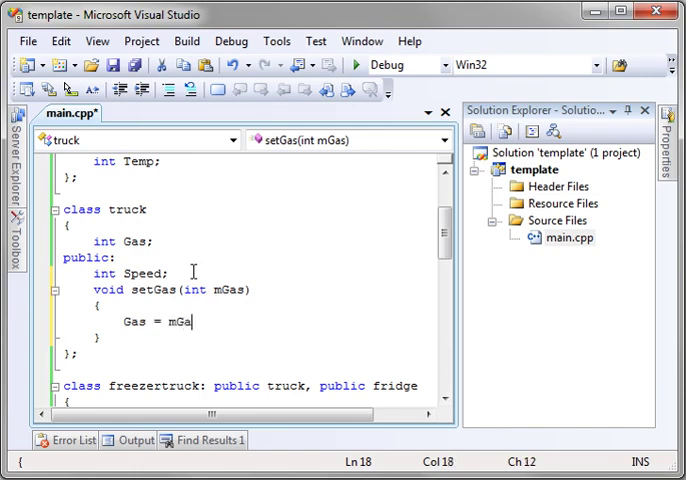
text(s;)
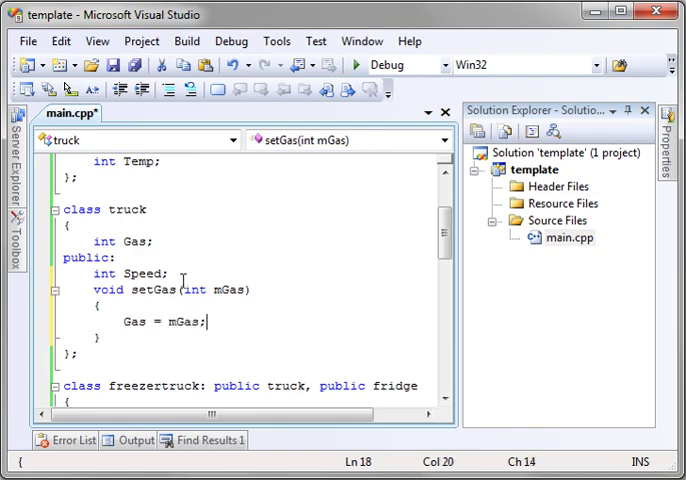
double_click(148, 288)
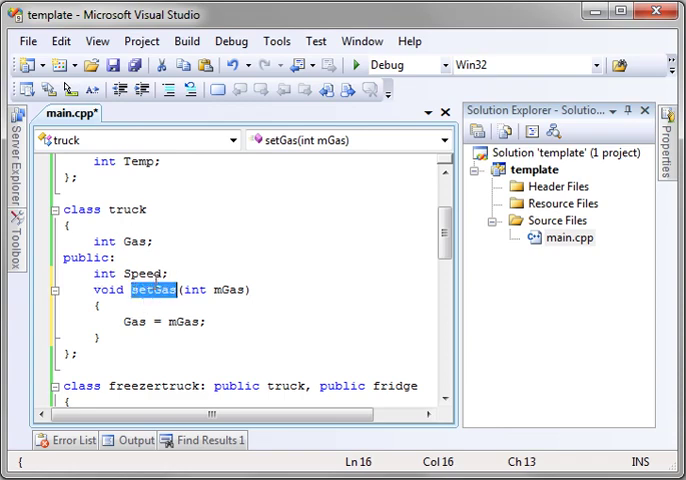
double_click(136, 240)
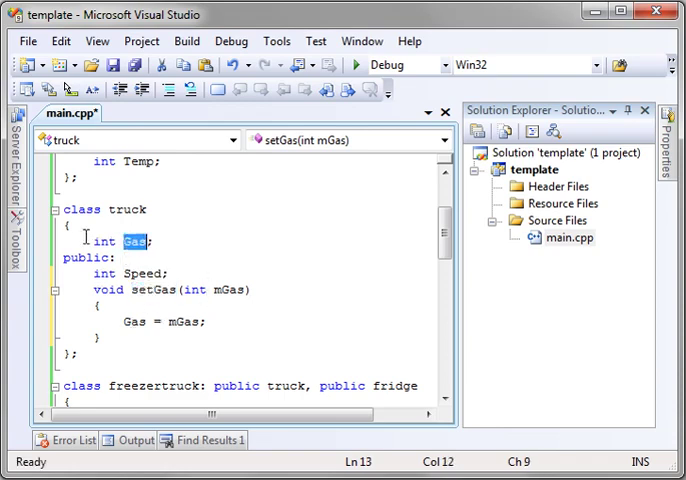
scroll(down, 3)
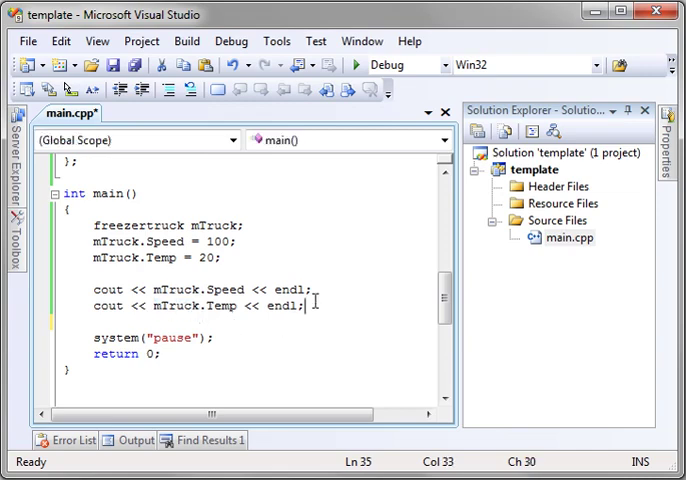
Call mTruck.setGas(100) in main and add a cout line to print mTruck.Gas
text(mTruck.setGas()
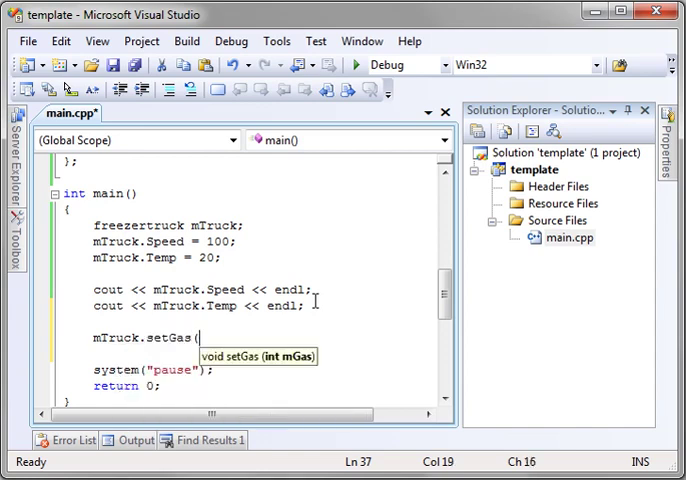
text(100);)
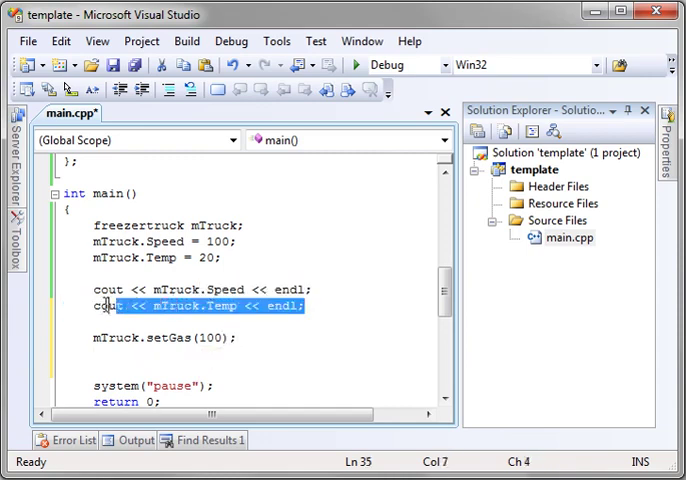
click(118, 354)
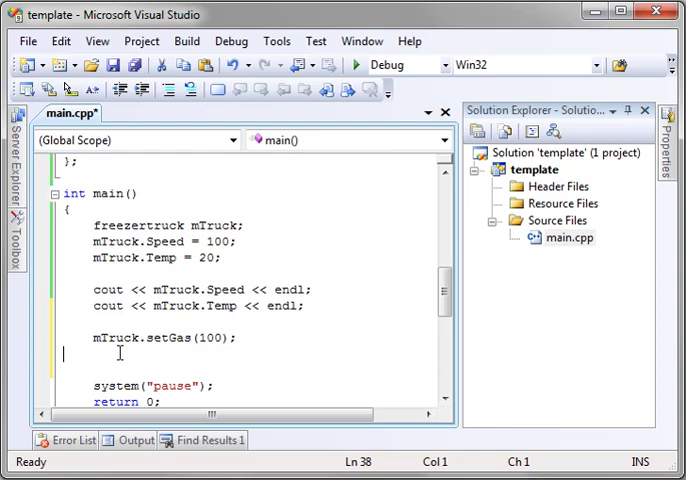
text(cout << mTruck.Temp << endl;)
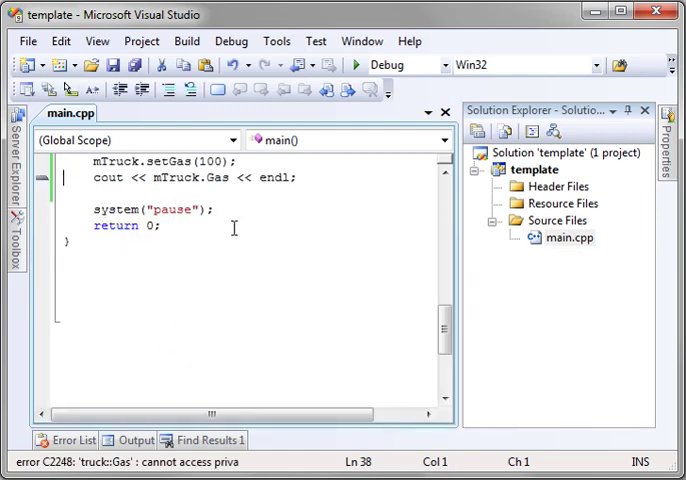
Add int getGas() { return Gas; } to class truck and return to main
scroll(up, 3)
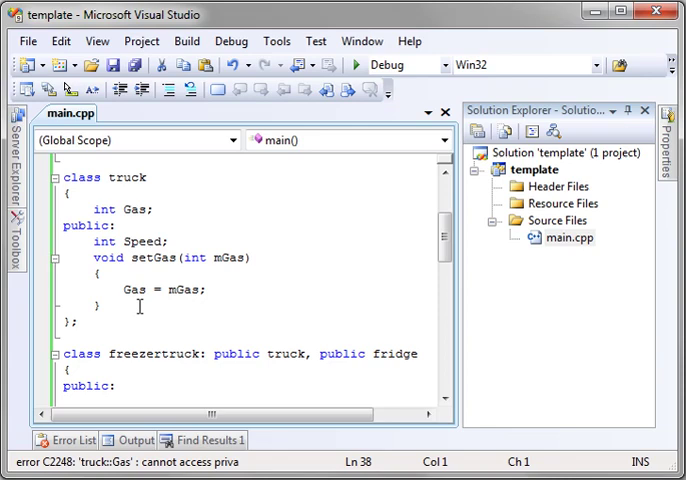
text(i)
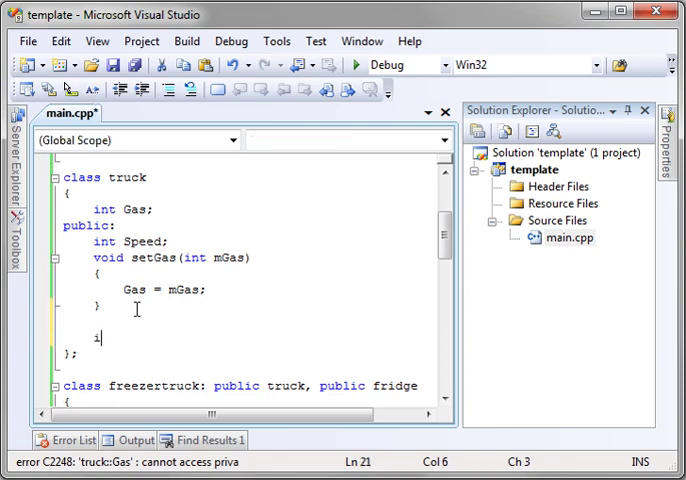
text(nt getGas()
text(return)
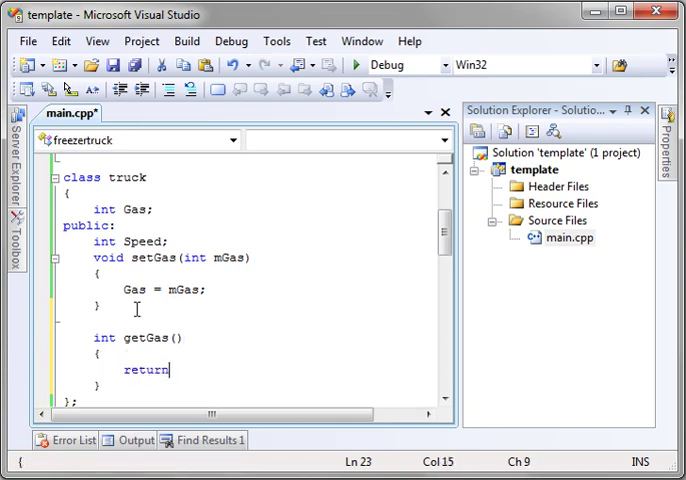
text(Gas;)
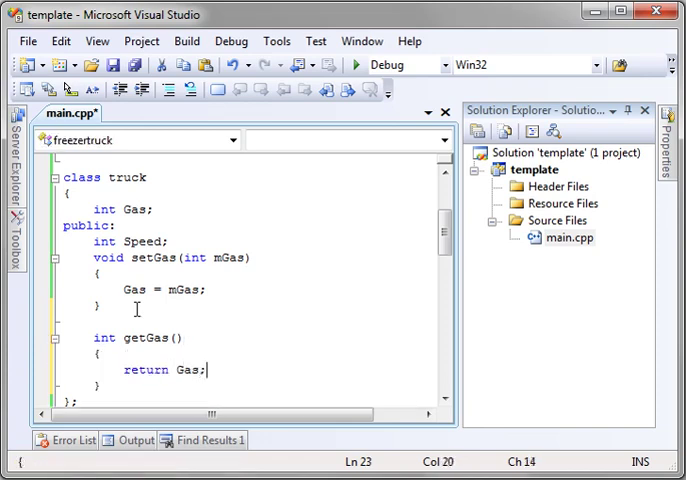
scroll(down, 3)
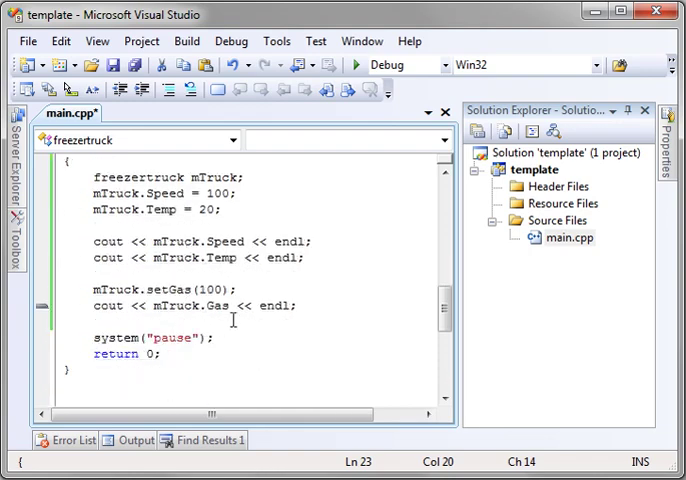
click(214, 304)
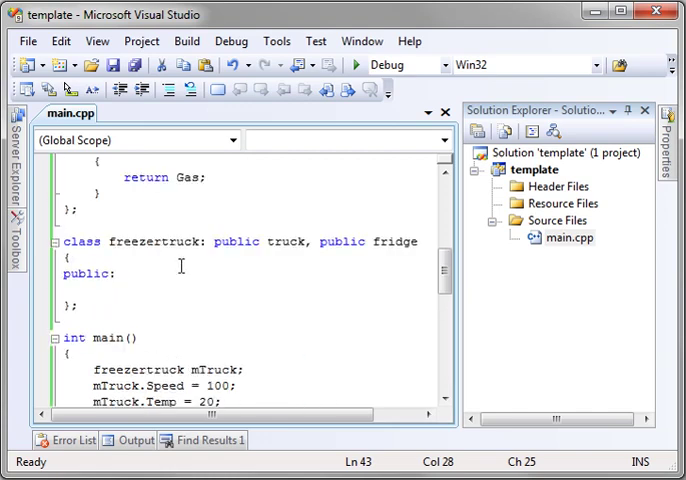
scroll(up, 3)
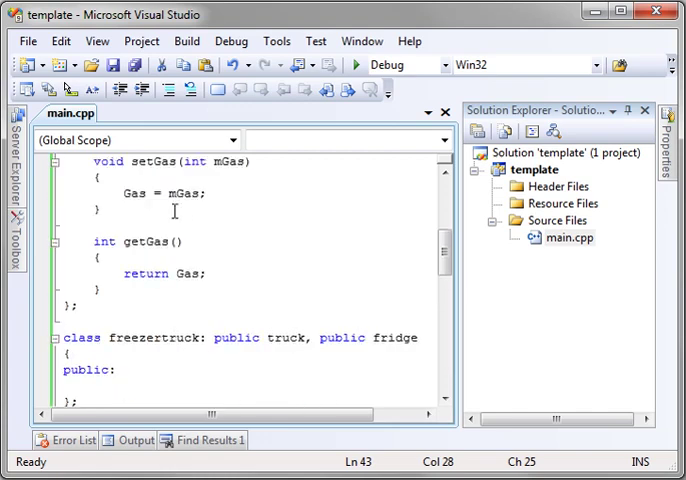
scroll(up, 3)
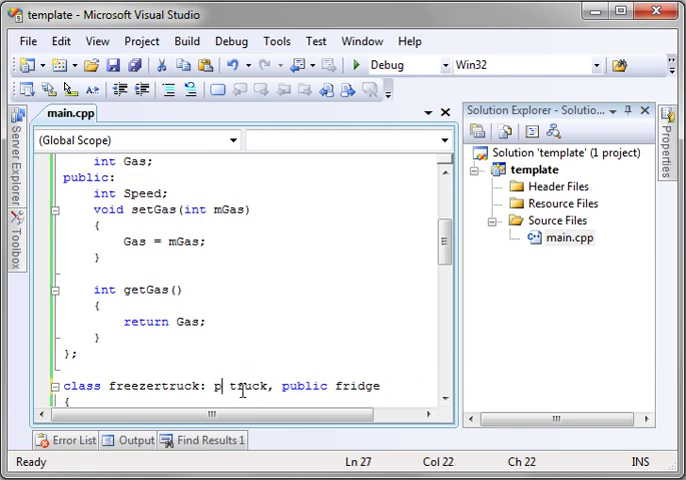
text(rivate)
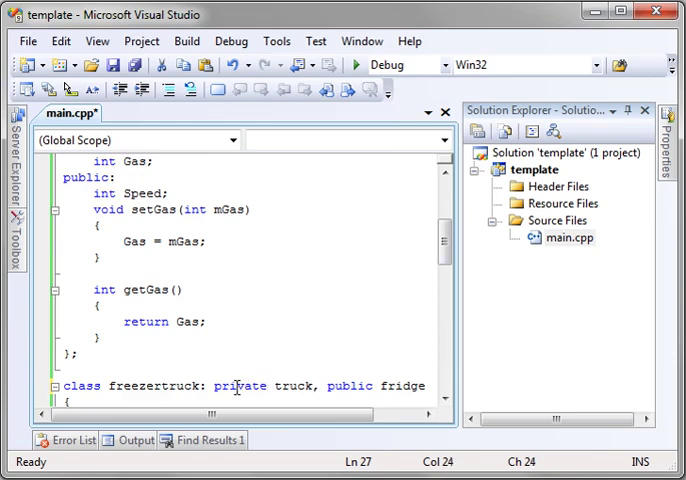
double_click(240, 384)
text(ubl)
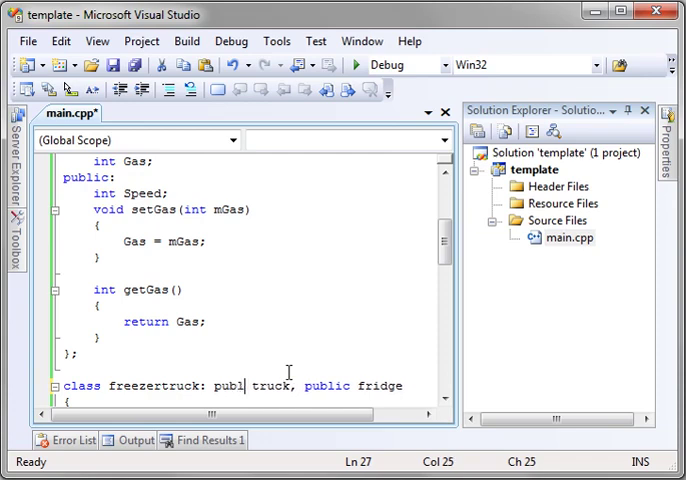
scroll(down, 3)
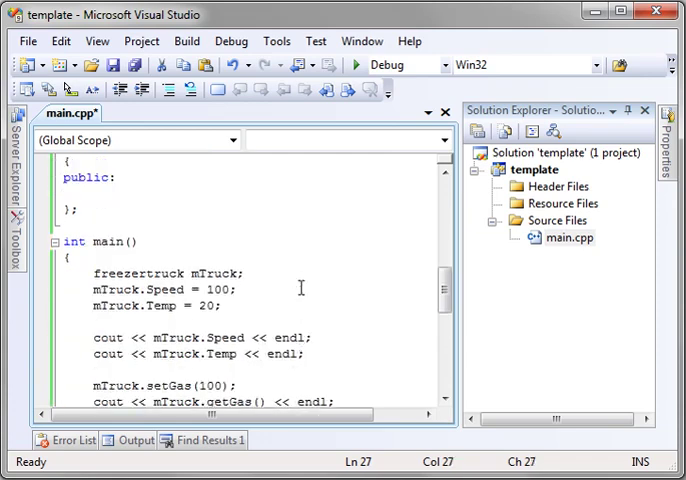
Open a blank line inside class fridge below int Temp; for a new section
scroll(up, 3)
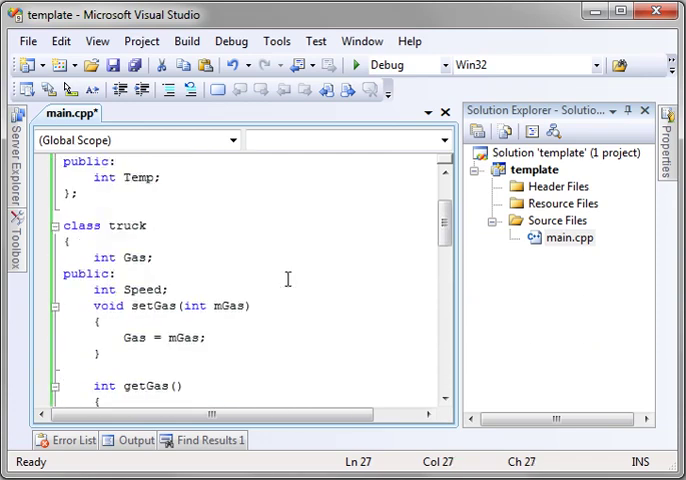
double_click(88, 272)
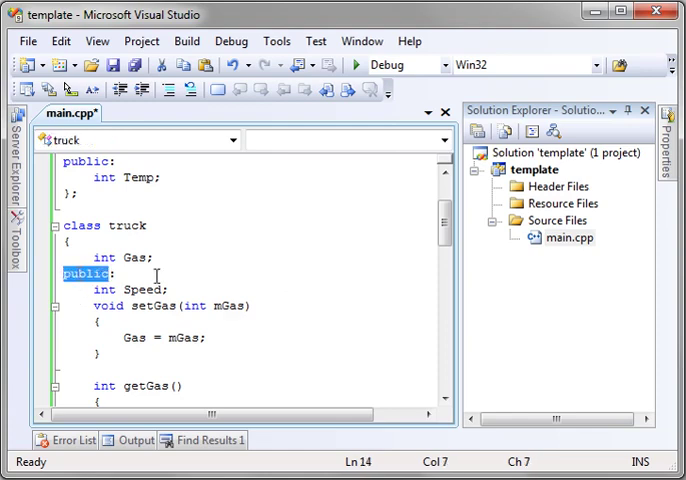
scroll(down, 3)
text(p)
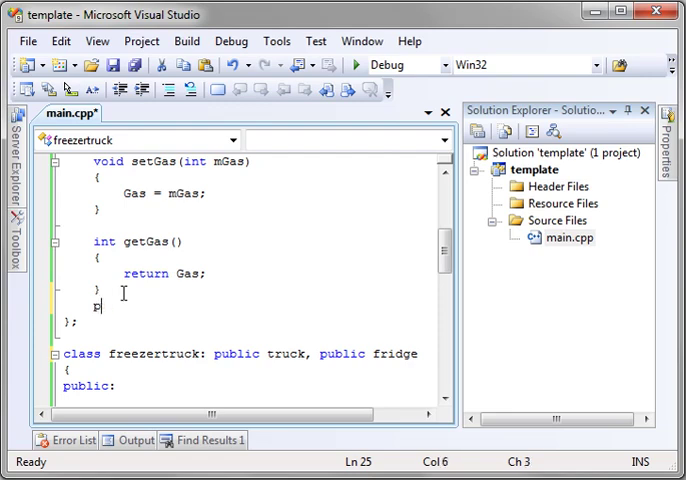
scroll(up, 3)
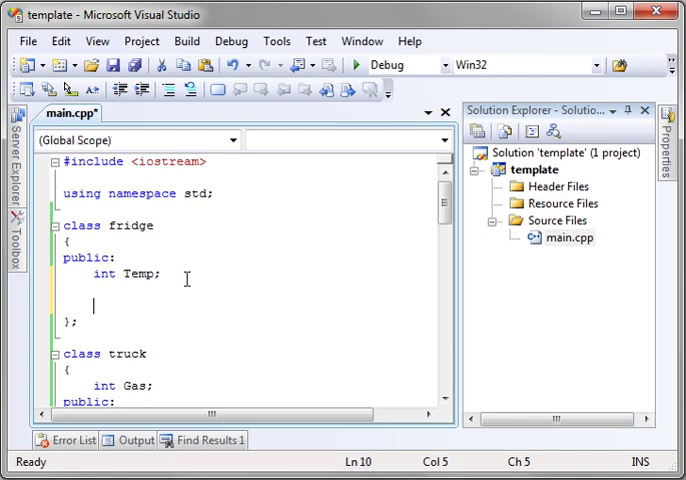
Add a protected: section declaring bool HasFreeon; to class fridge and fix its indentation
text(protected)
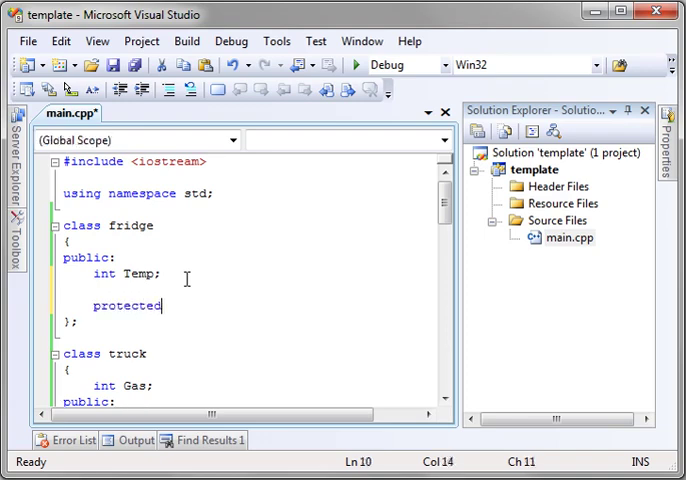
key(enter)
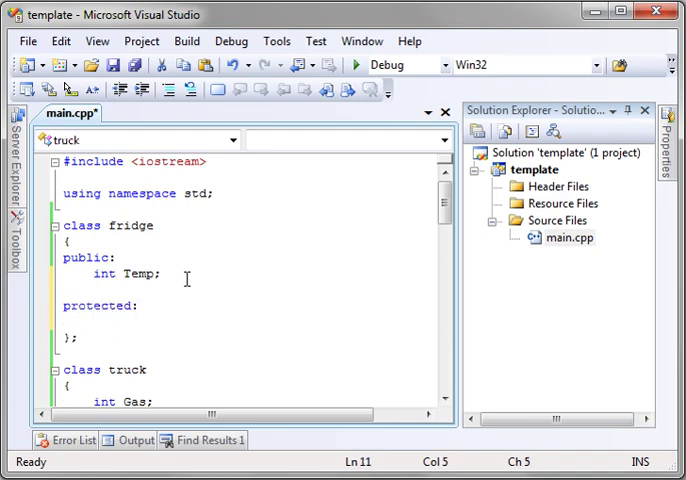
text(bool H)
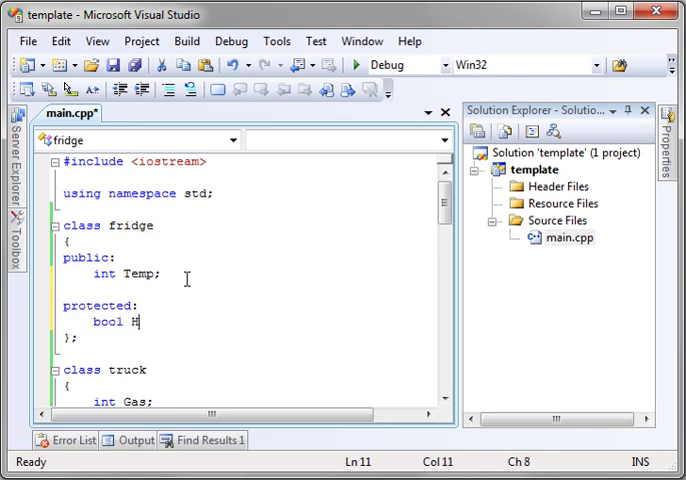
text(asFree)
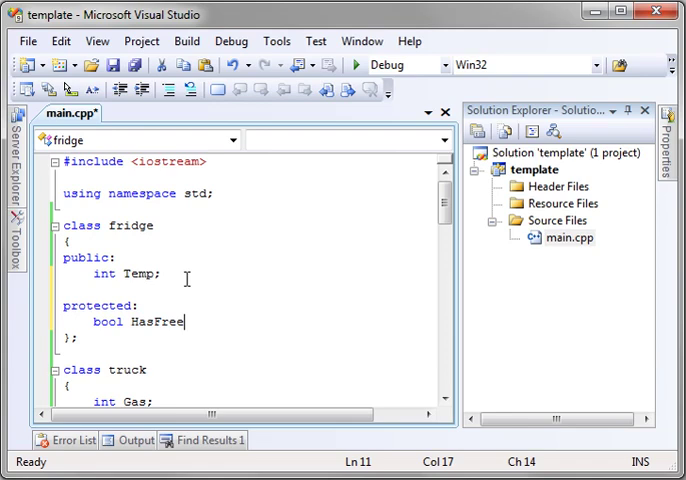
text(on;)
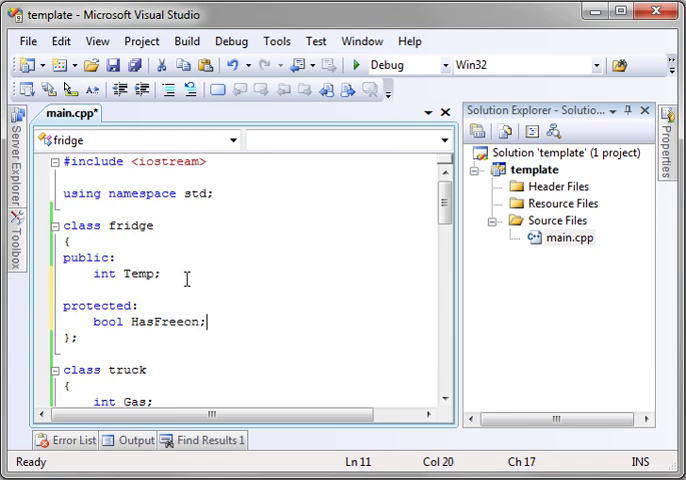
double_click(144, 320)
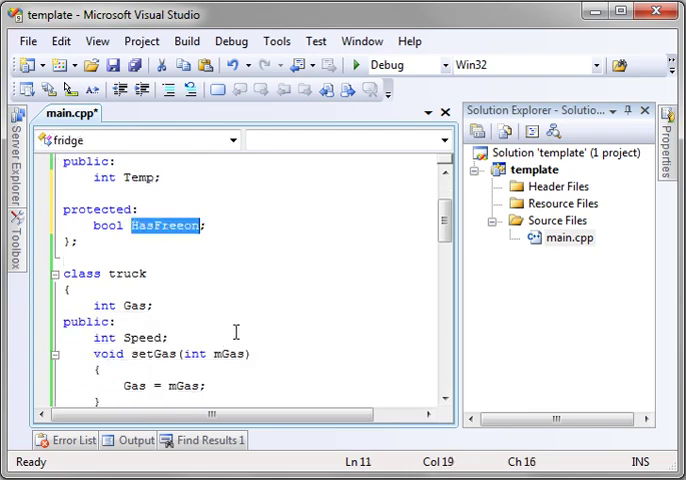
scroll(up, 3)
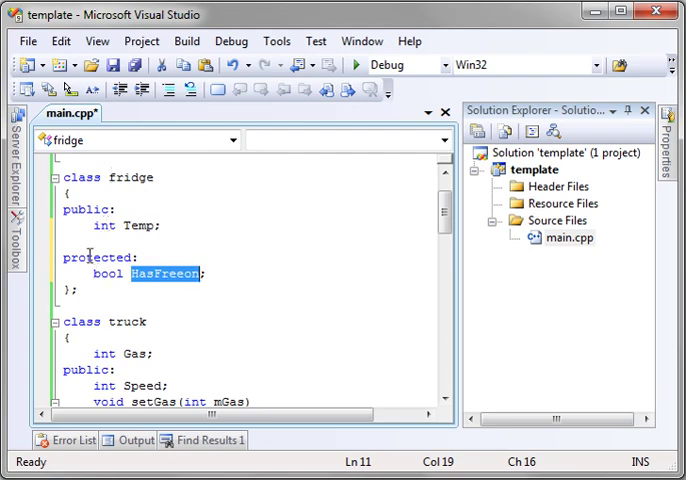
click(92, 272)
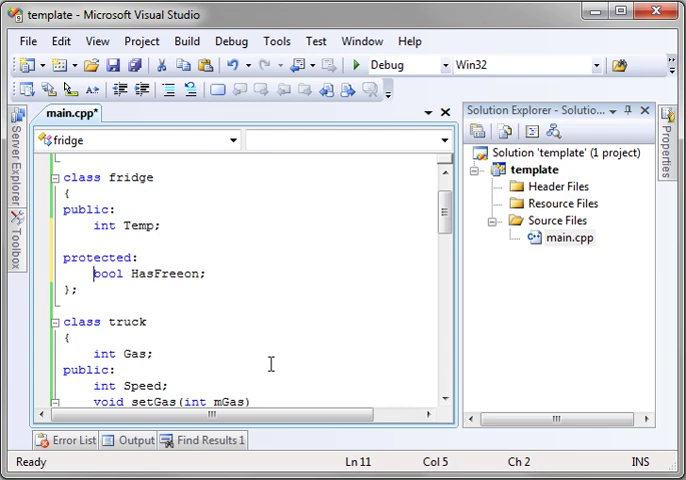
scroll(down, 3)
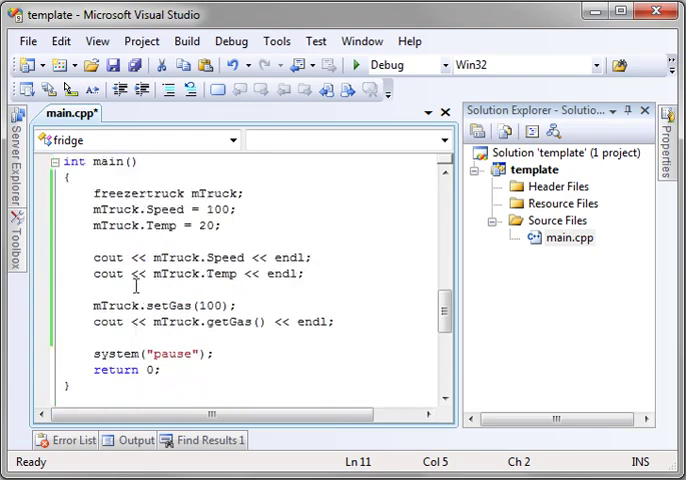
Add mTruck.HasFreeon = true; after the getGas output line and save main.cpp
double_click(214, 192)
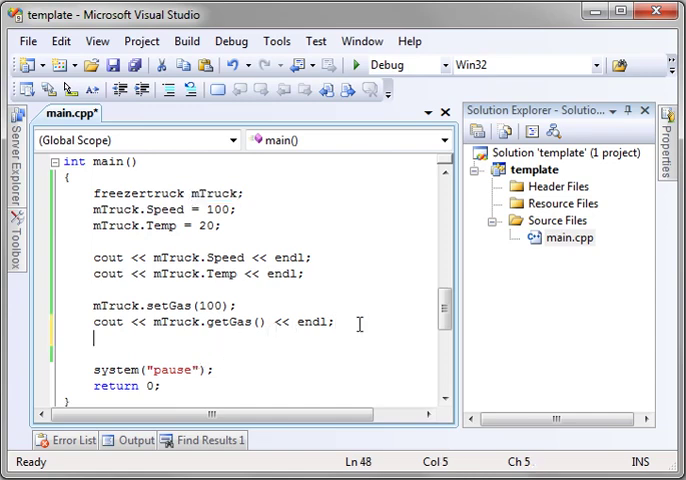
text(mTruck.HasFreeon)
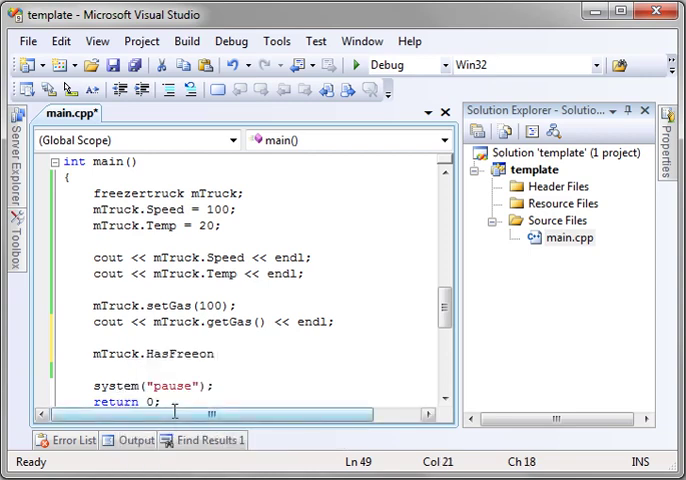
text(= true)
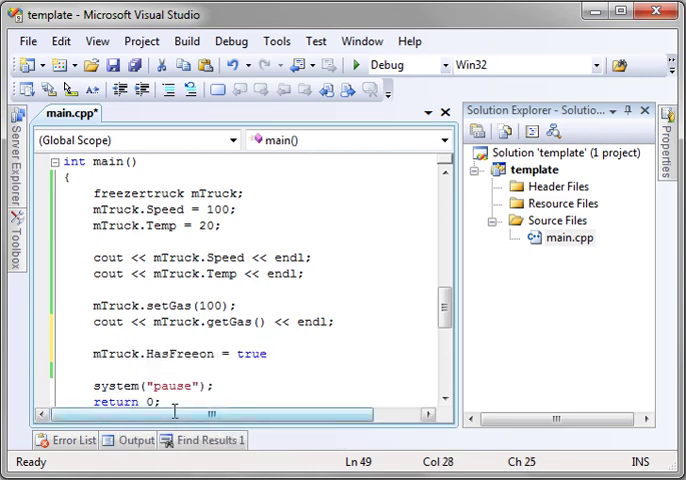
key(ctrl+s)
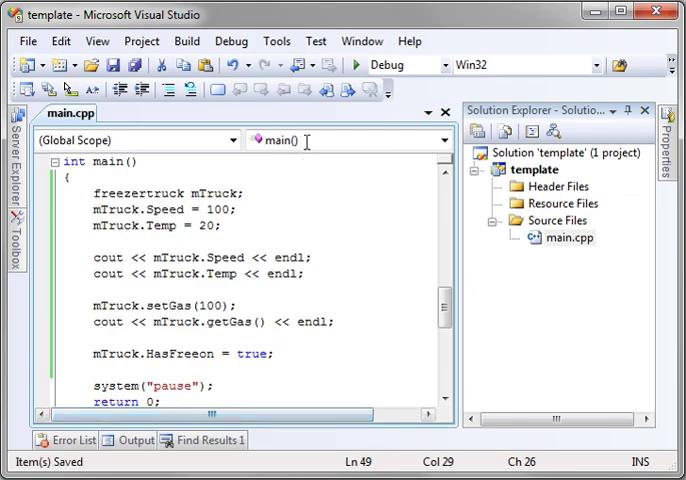
click(354, 64)
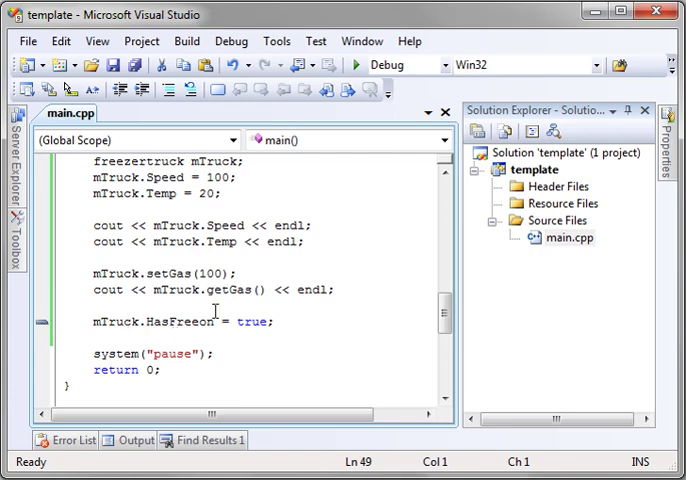
mouse_move(286, 320)
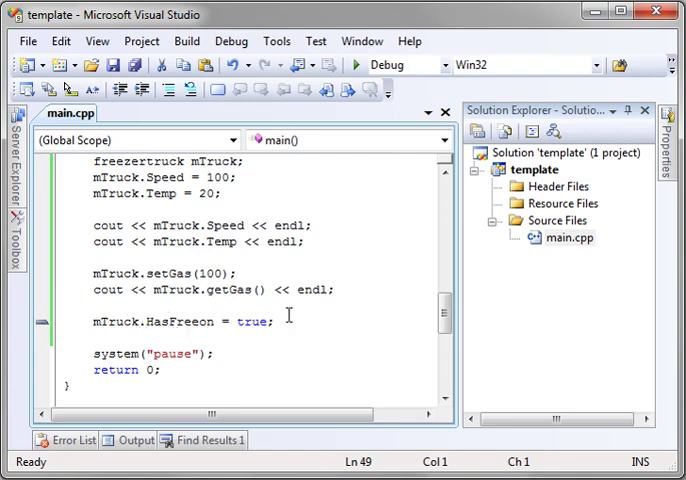
Declare public void setFreeon() in freezertruck and begin its body
scroll(up, 3)
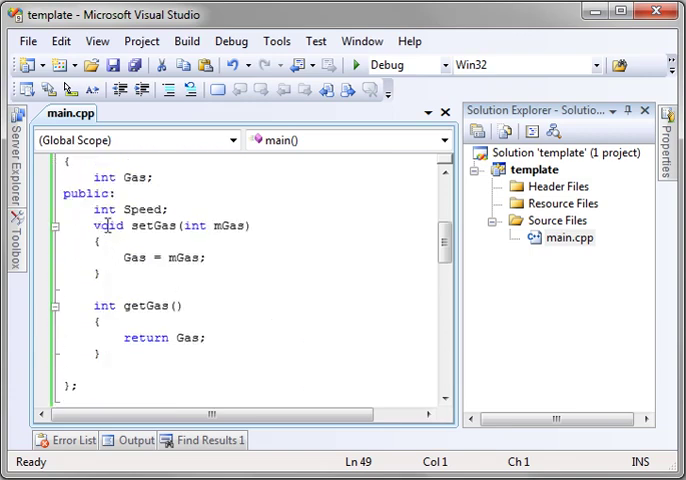
scroll(down, 3)
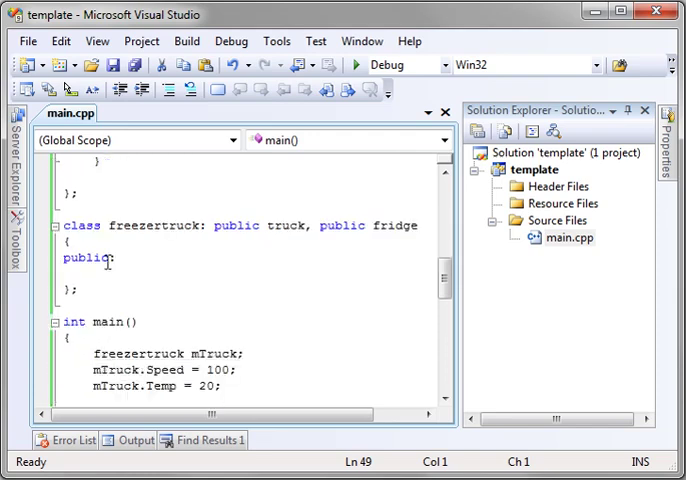
click(96, 276)
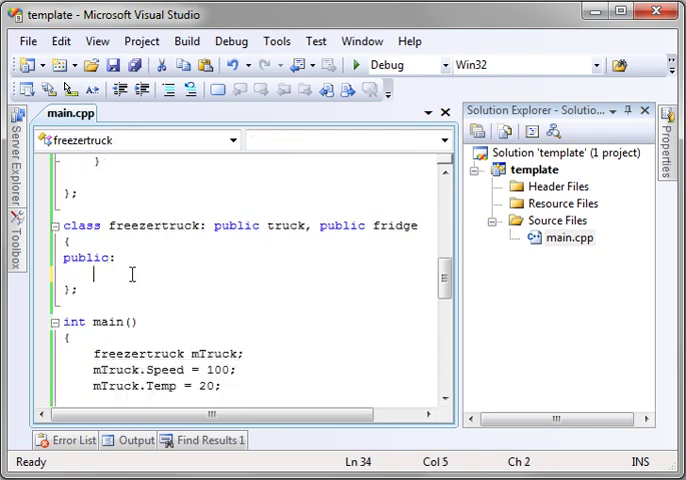
text(void)
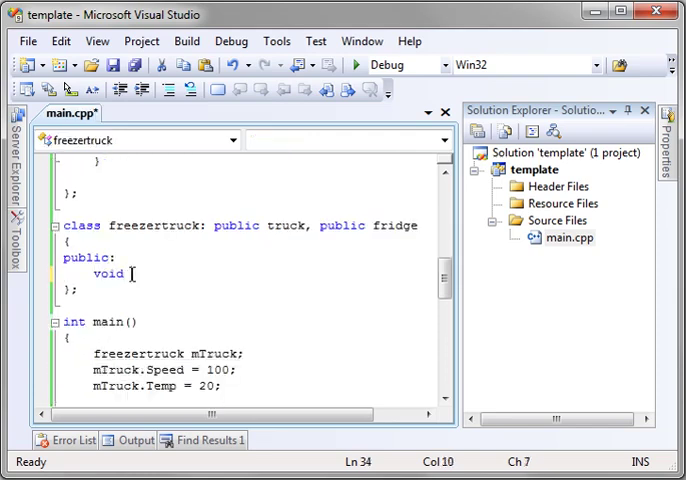
text(setFreeon()
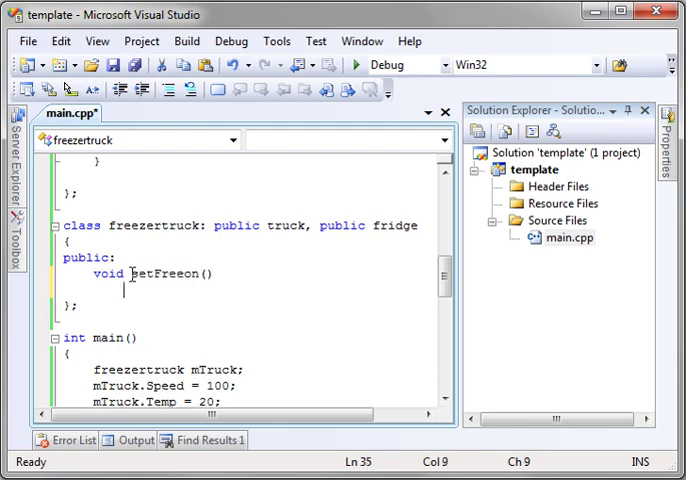
key(enter)
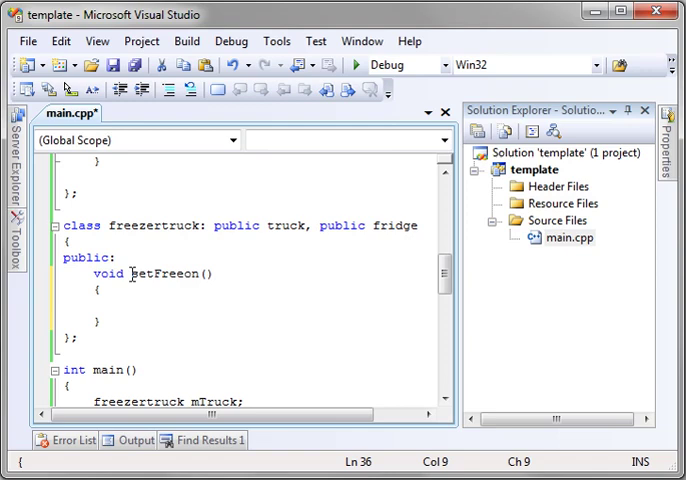
Write the setter body this->HasFreeon = true;
text(this)
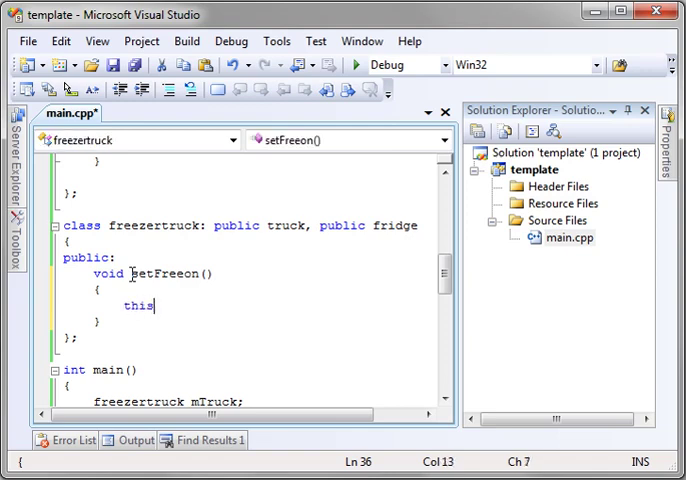
text(->HasFreeon =)
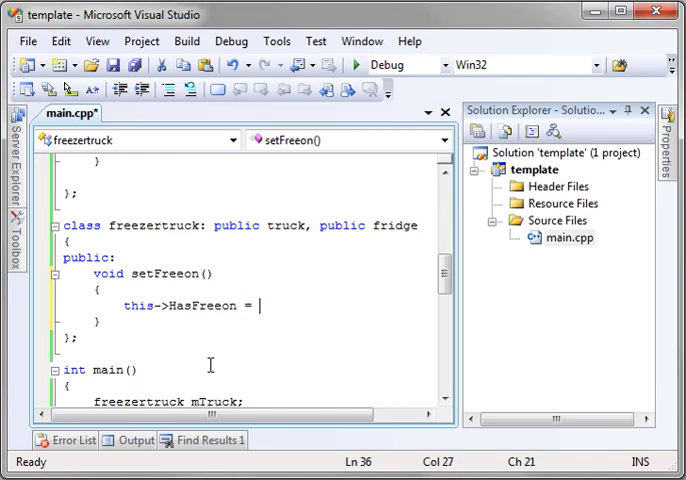
text(true;)
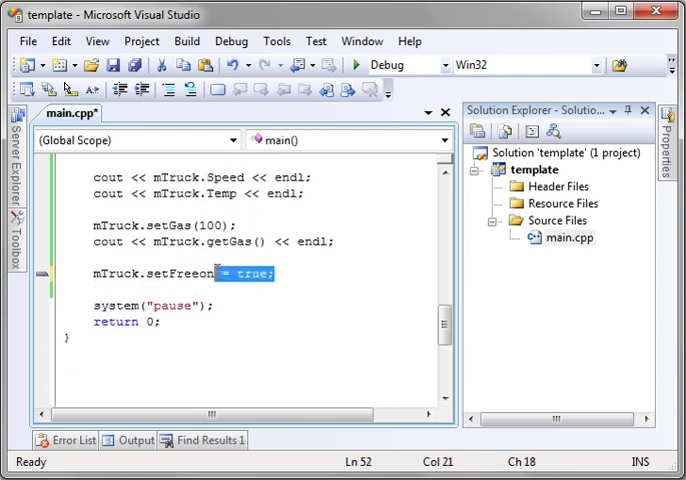
Change main's line to mTruck.setFreeon(); and save main.cpp
key(Delete)
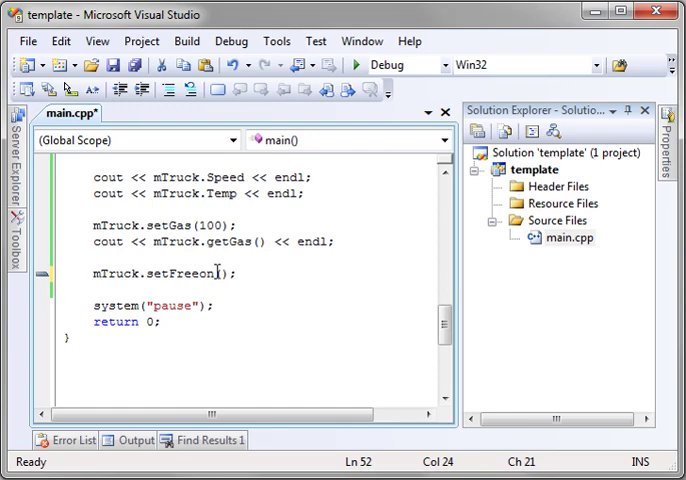
scroll(up, 3)
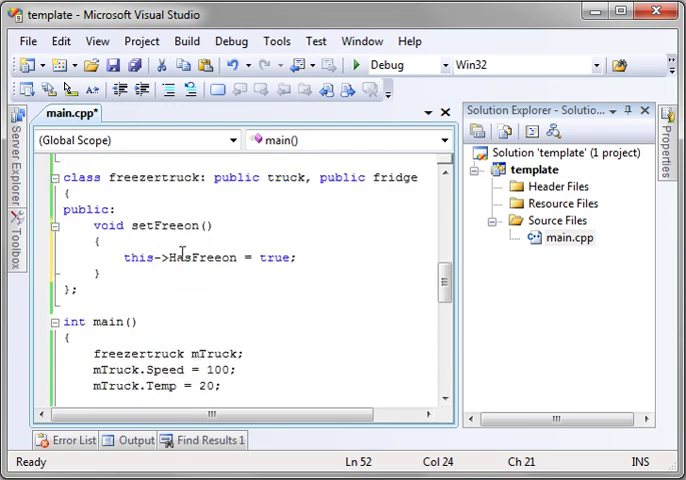
double_click(204, 256)
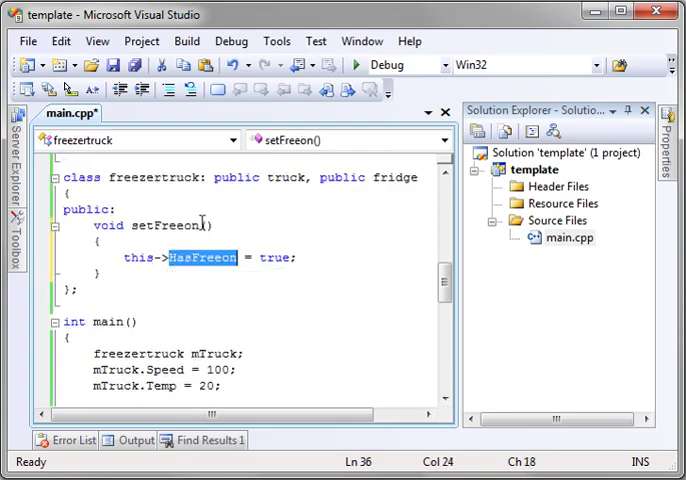
click(354, 64)
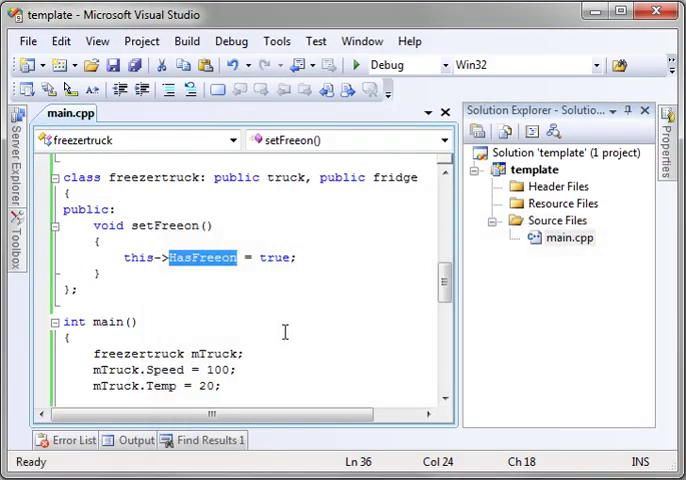
scroll(up, 3)
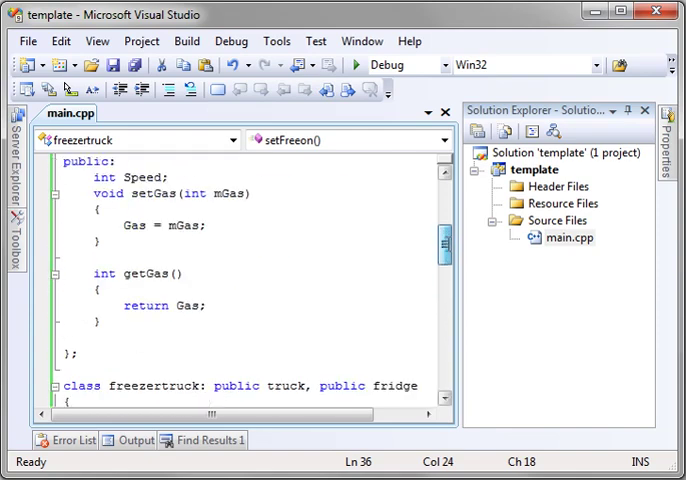
scroll(up, 3)
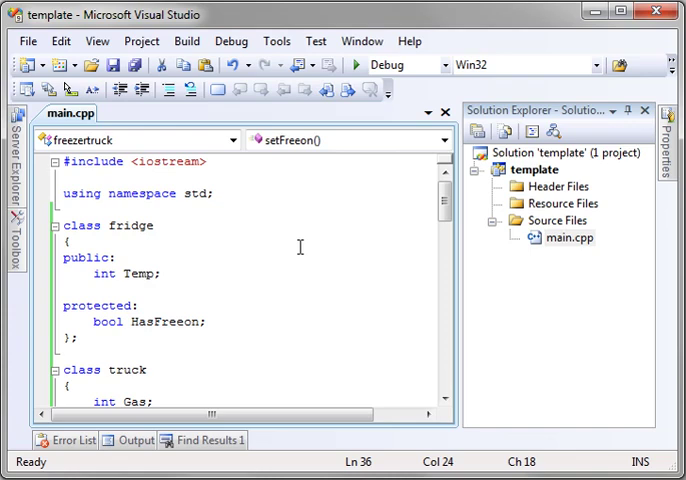
scroll(down, 3)
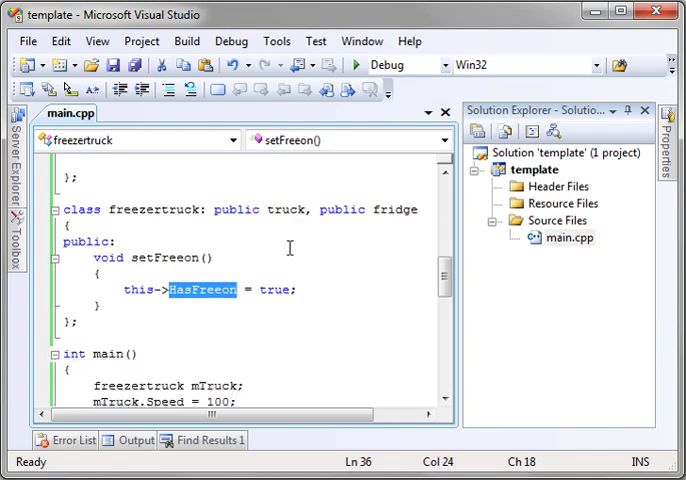
mouse_move(198, 240)
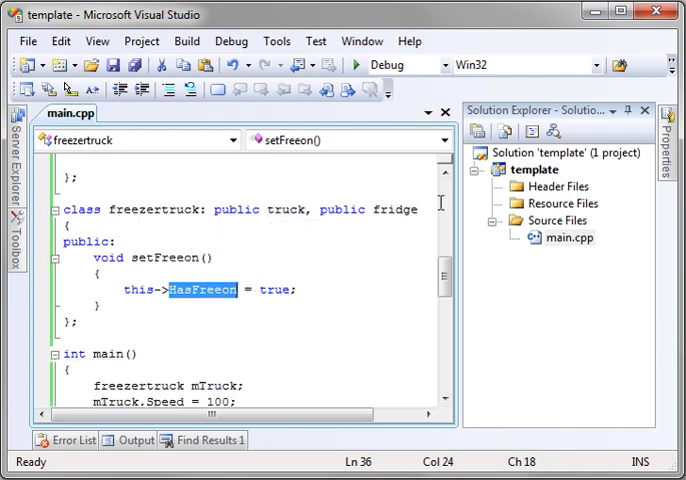
scroll(up, 3)
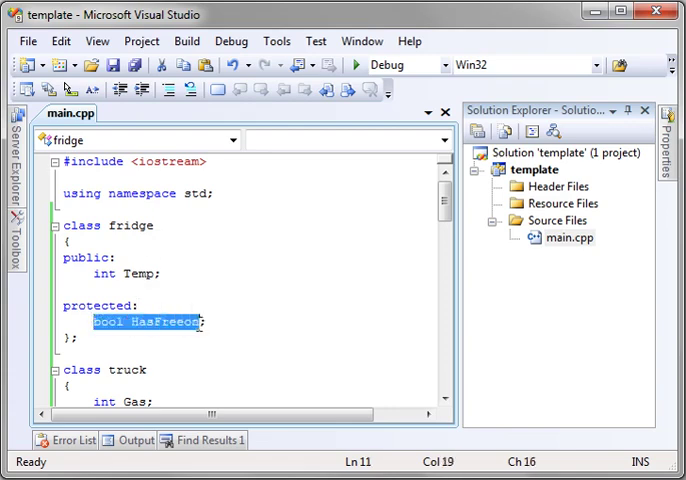
scroll(down, 3)
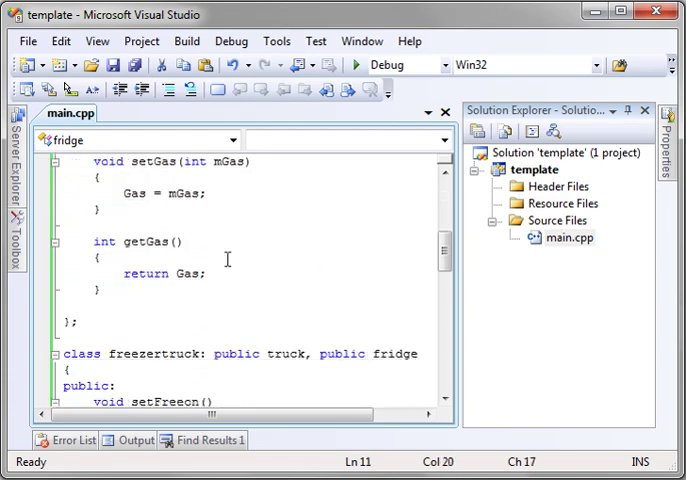
scroll(down, 3)
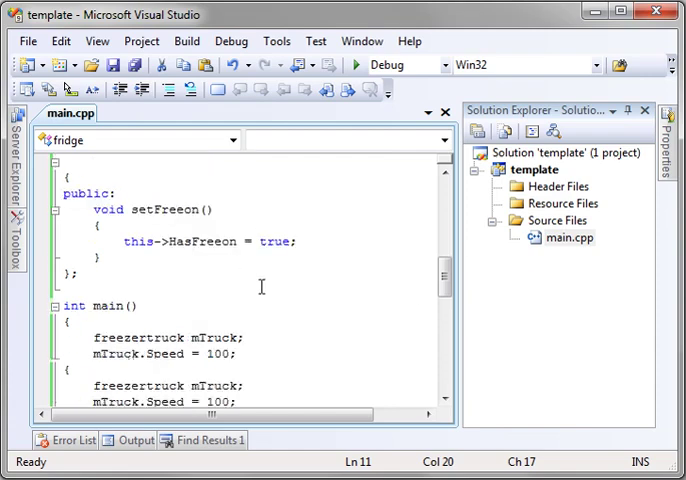
scroll(up, 3)
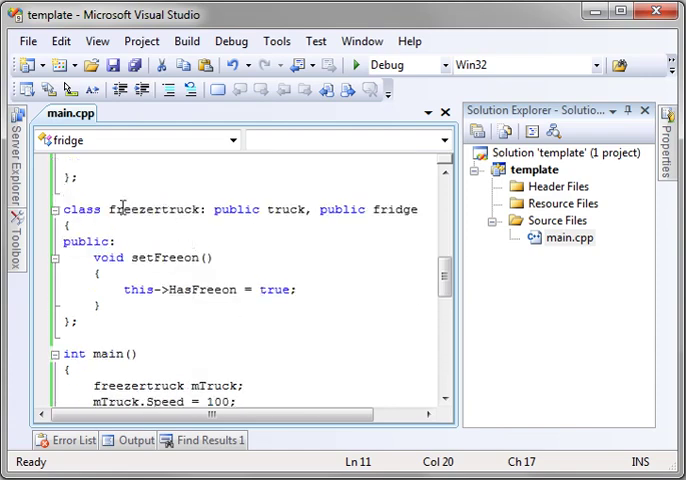
double_click(200, 290)
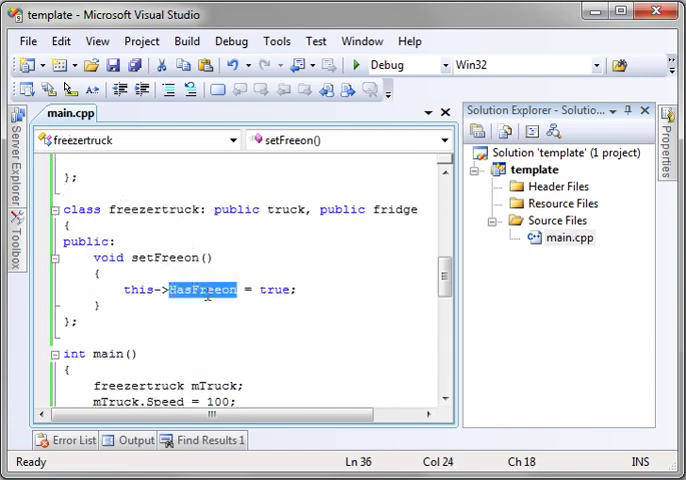
scroll(down, 3)
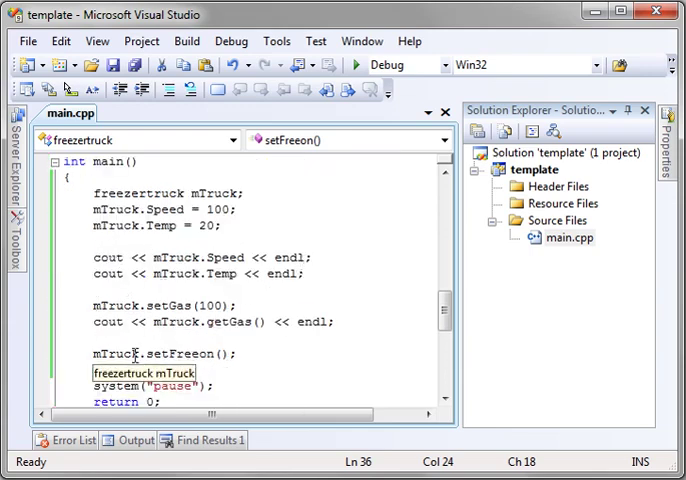
mouse_move(184, 352)
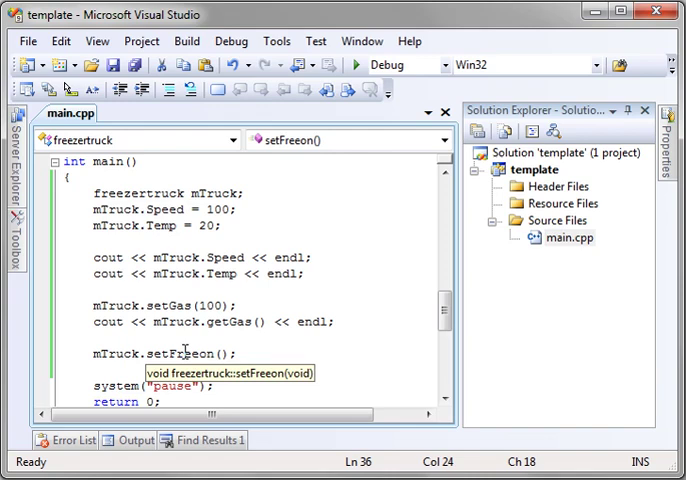